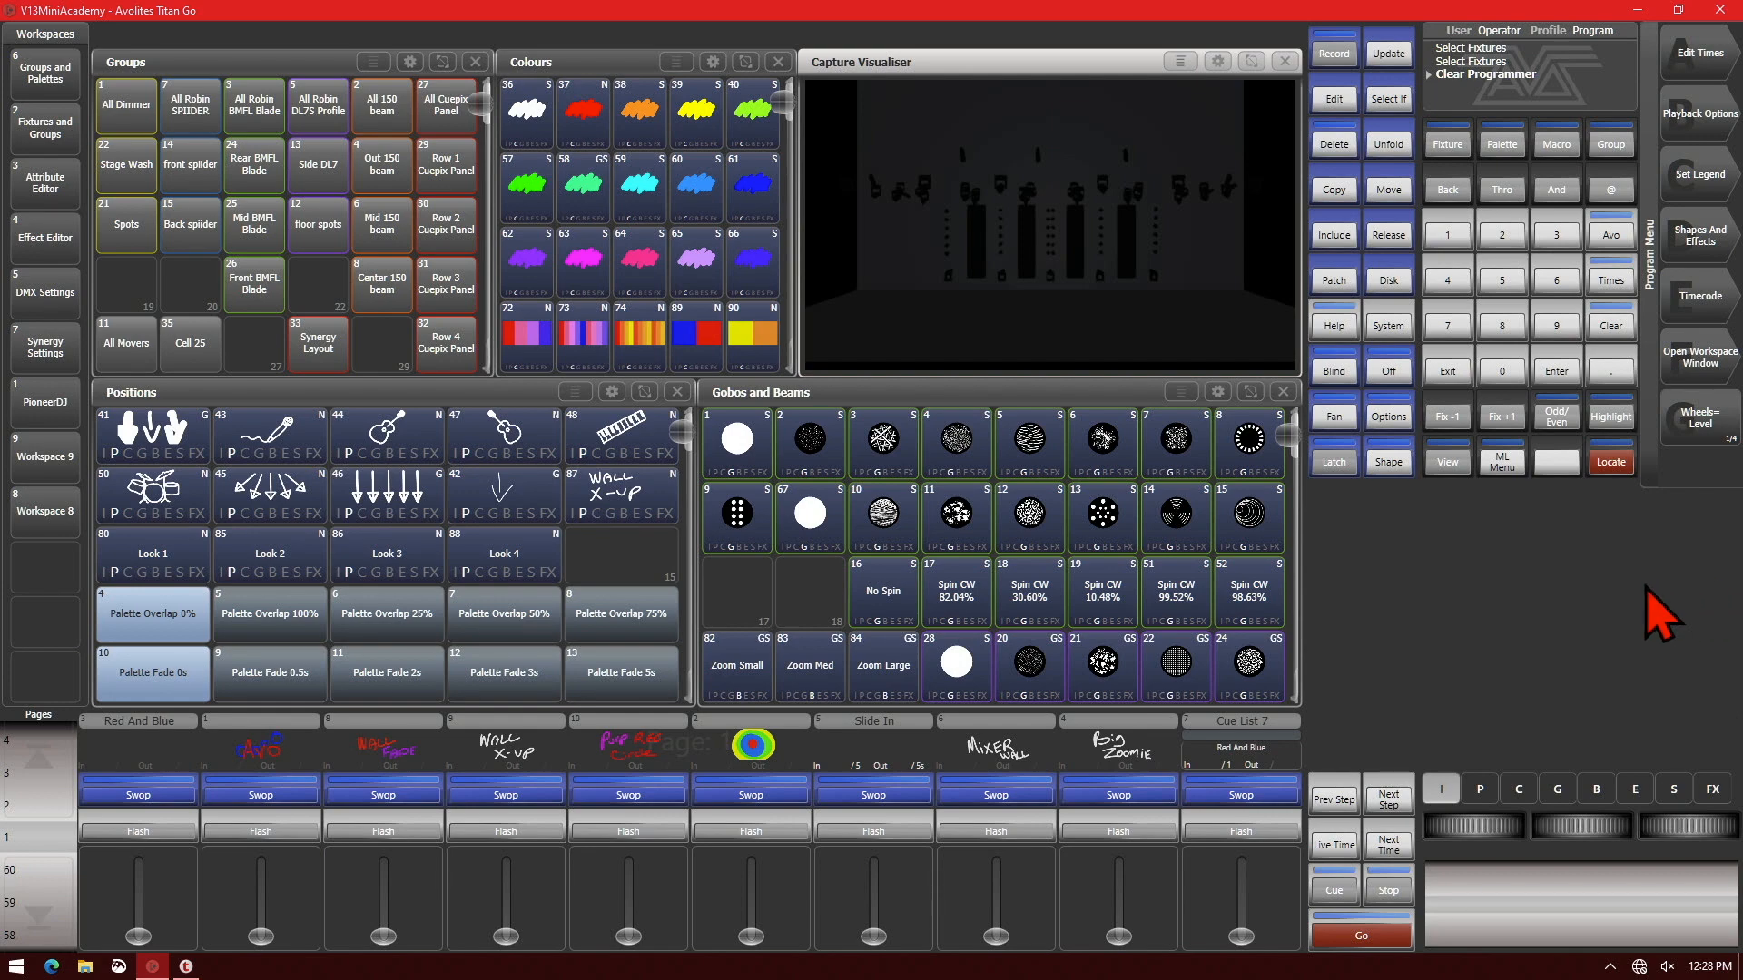
{"action": "mouse_move", "coordinate": [1656, 600]}
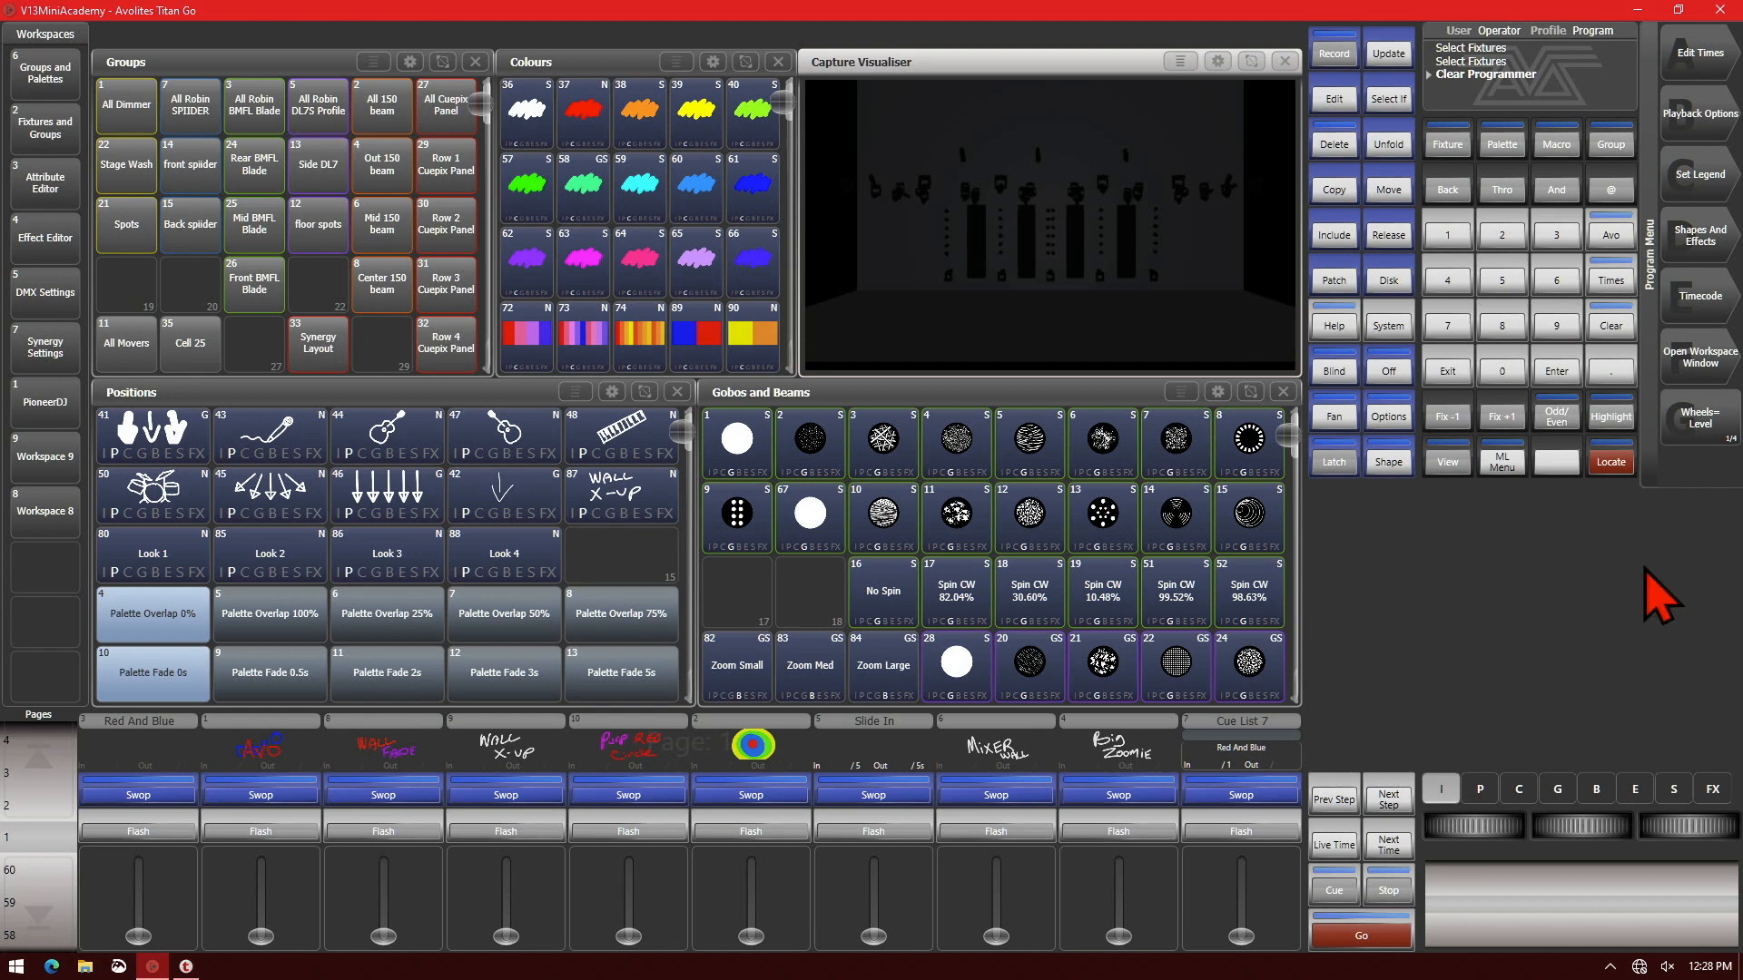
Switch to the Fixtures workspace and inspect Stage Wash fixture 1's details
{"action": "left_click", "coordinate": [45, 130]}
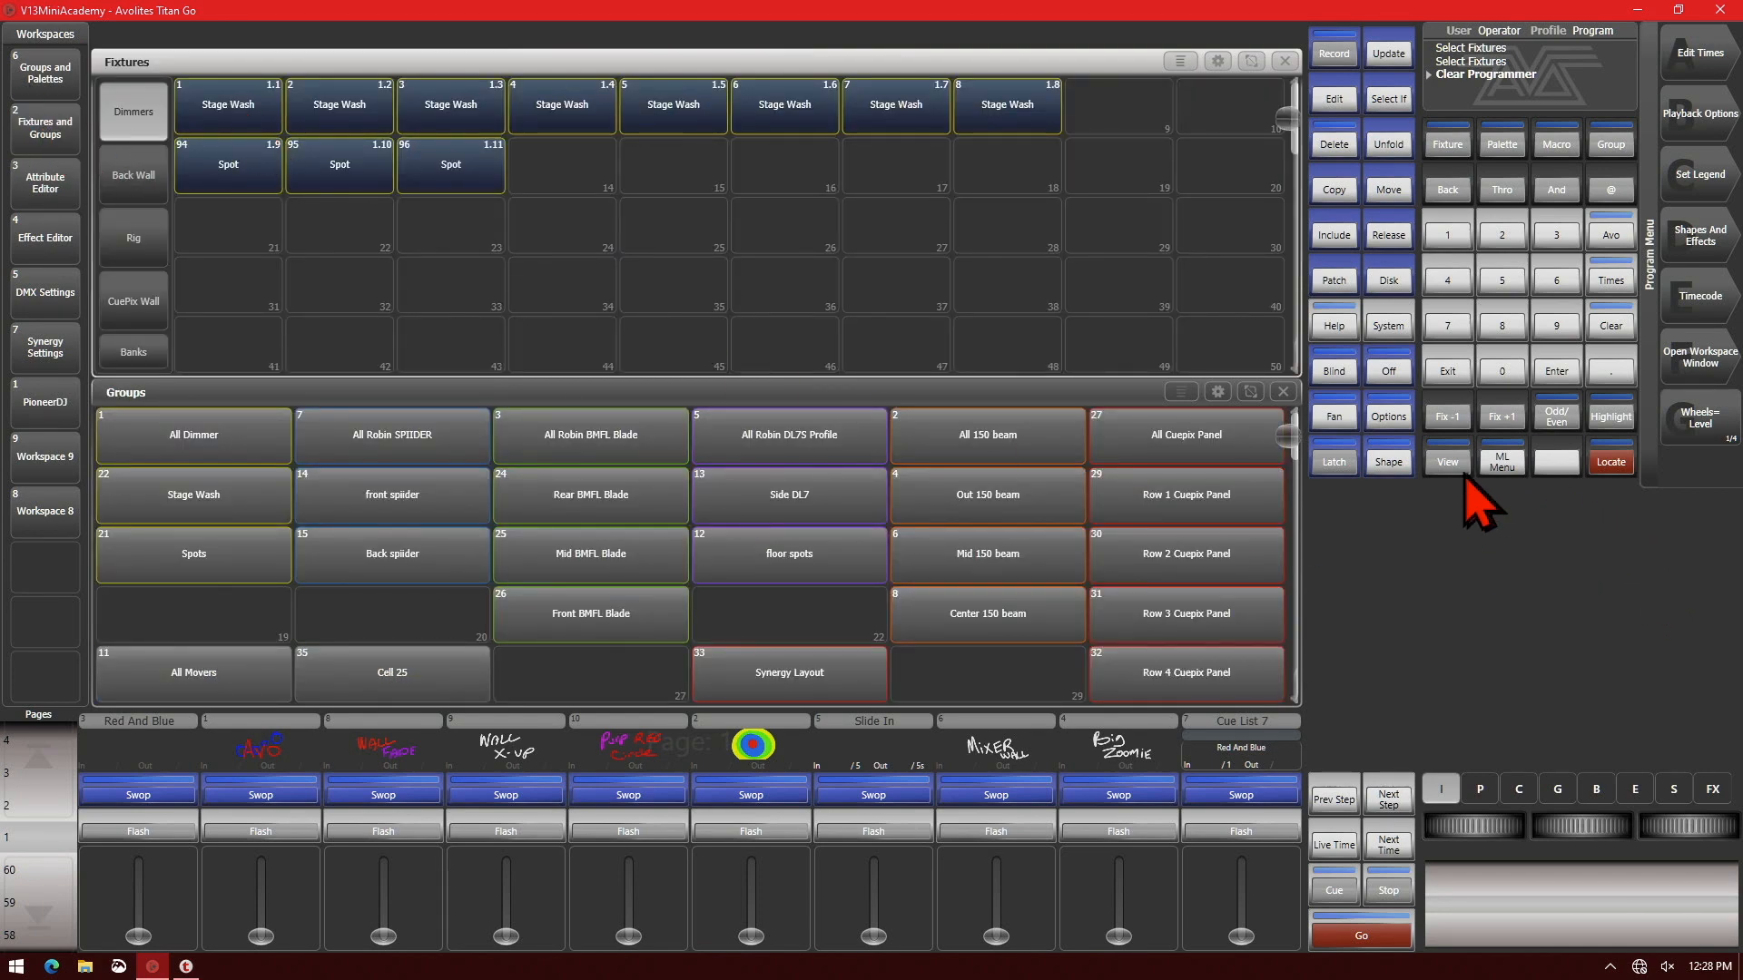
{"action": "left_click", "coordinate": [1445, 461]}
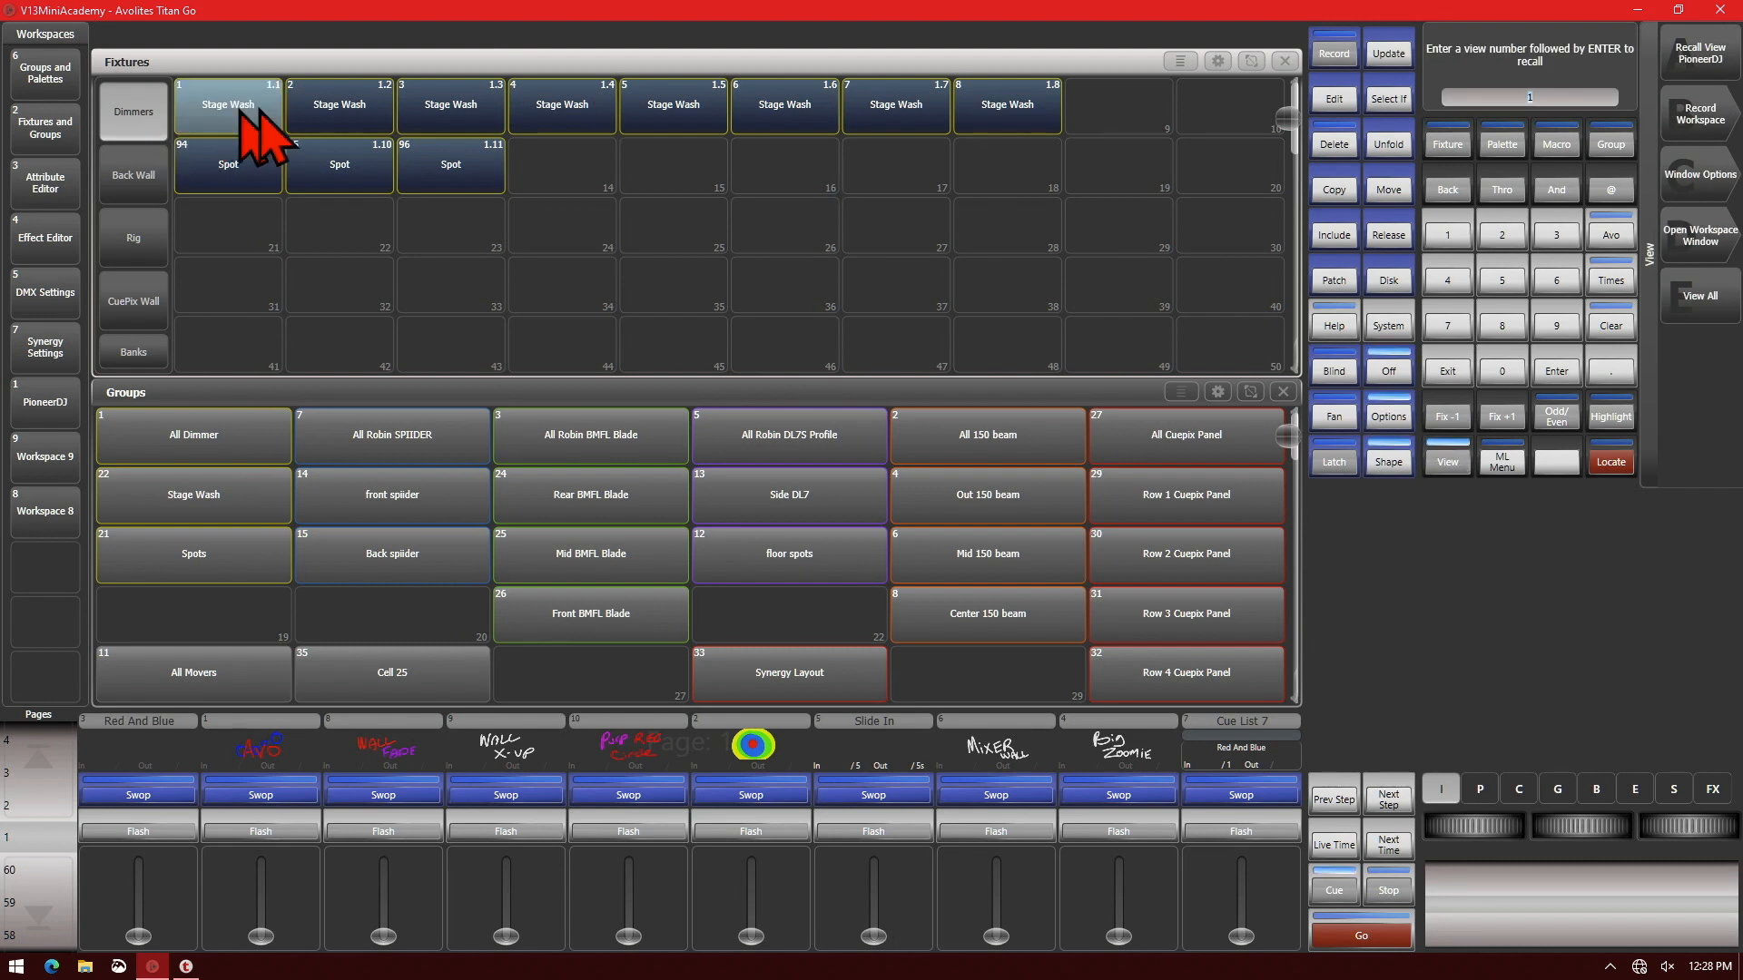
{"action": "double_click", "coordinate": [227, 104]}
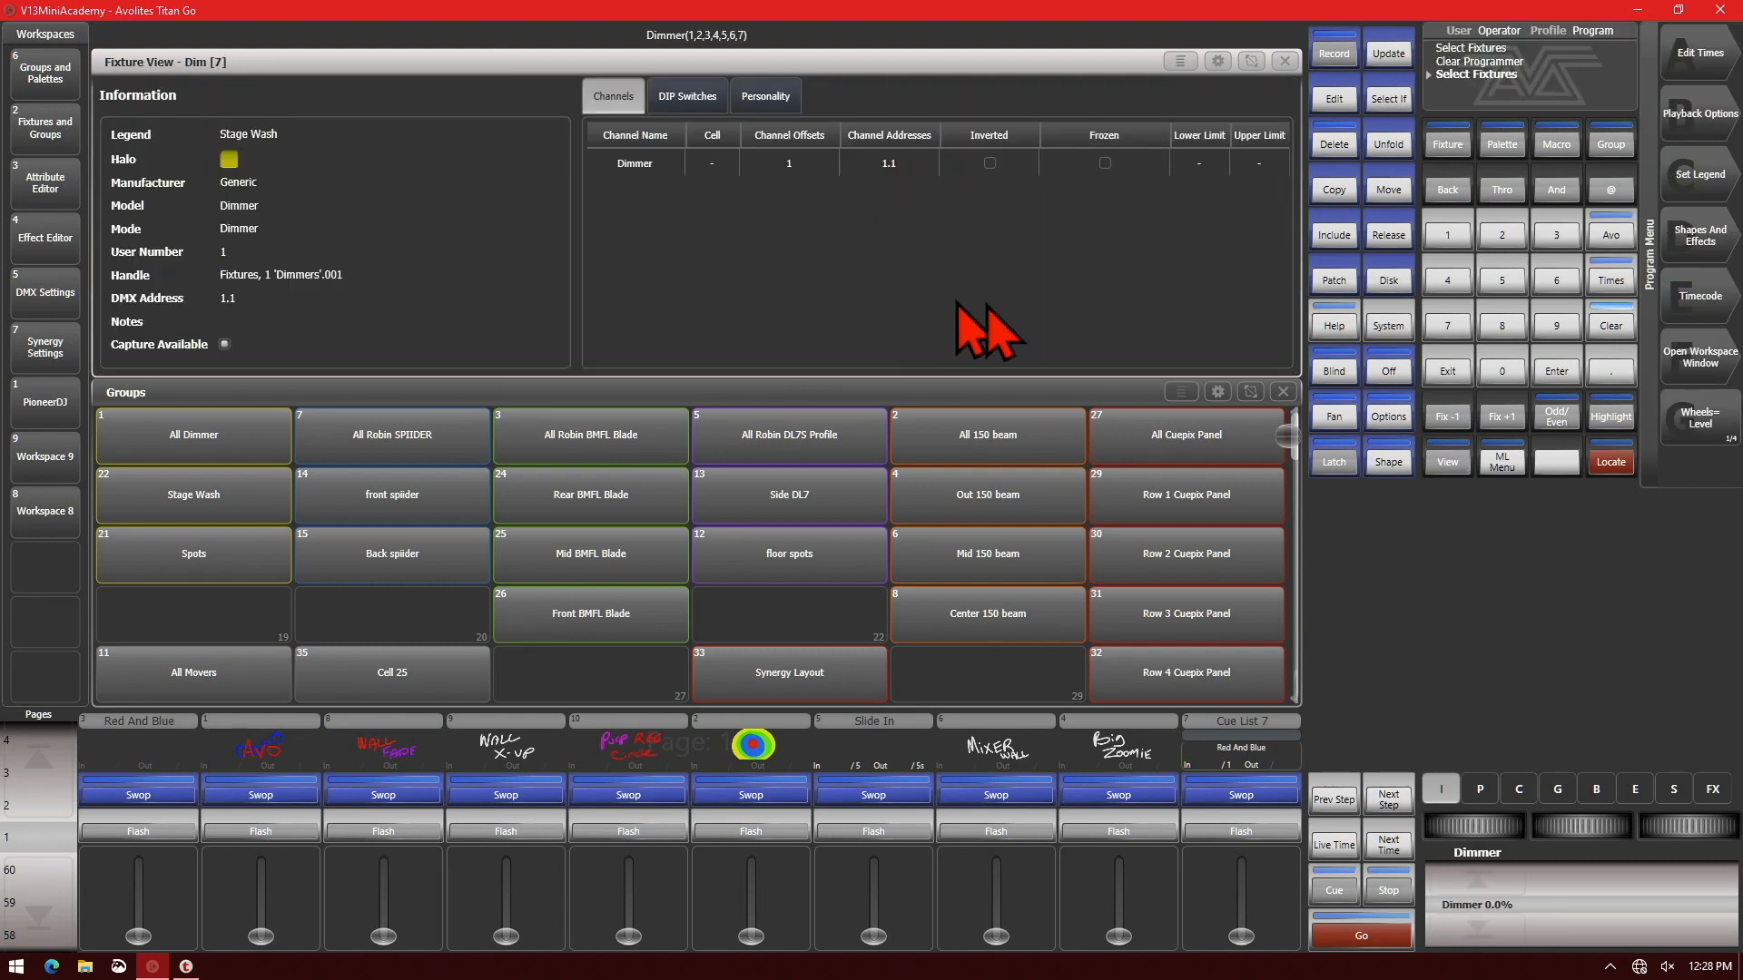
{"action": "mouse_move", "coordinate": [1244, 194]}
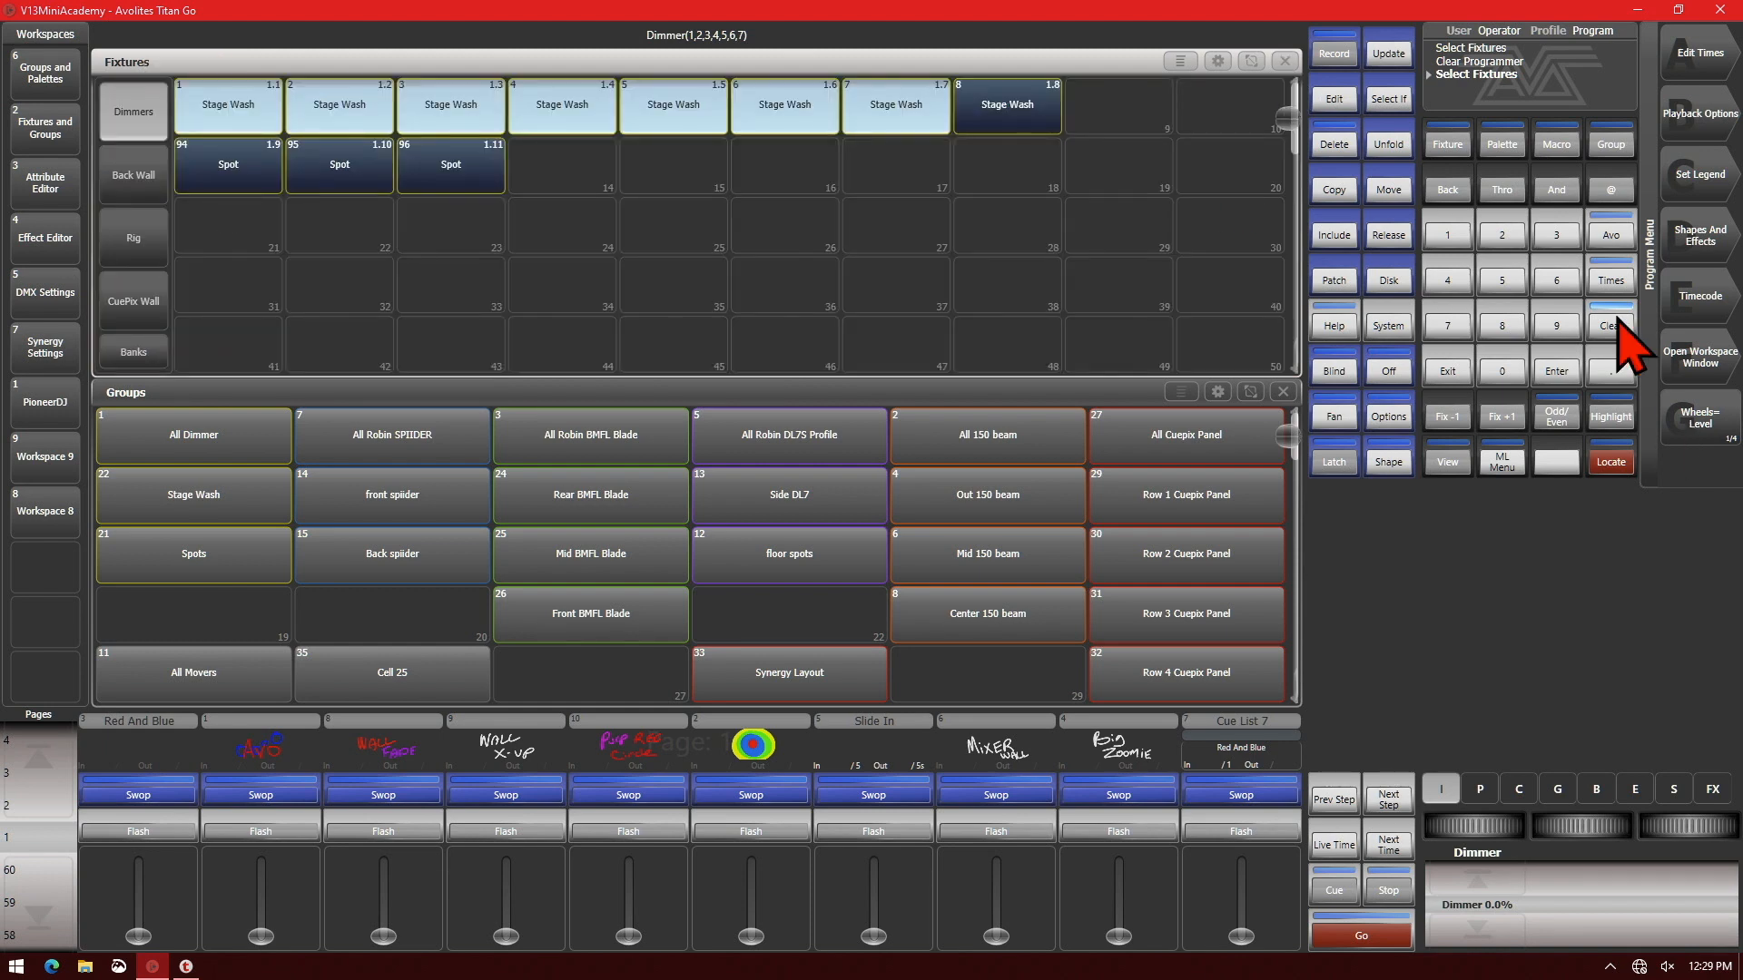
Clear the programmer and bring up the Patch View of fixtures
{"action": "left_click", "coordinate": [1609, 326]}
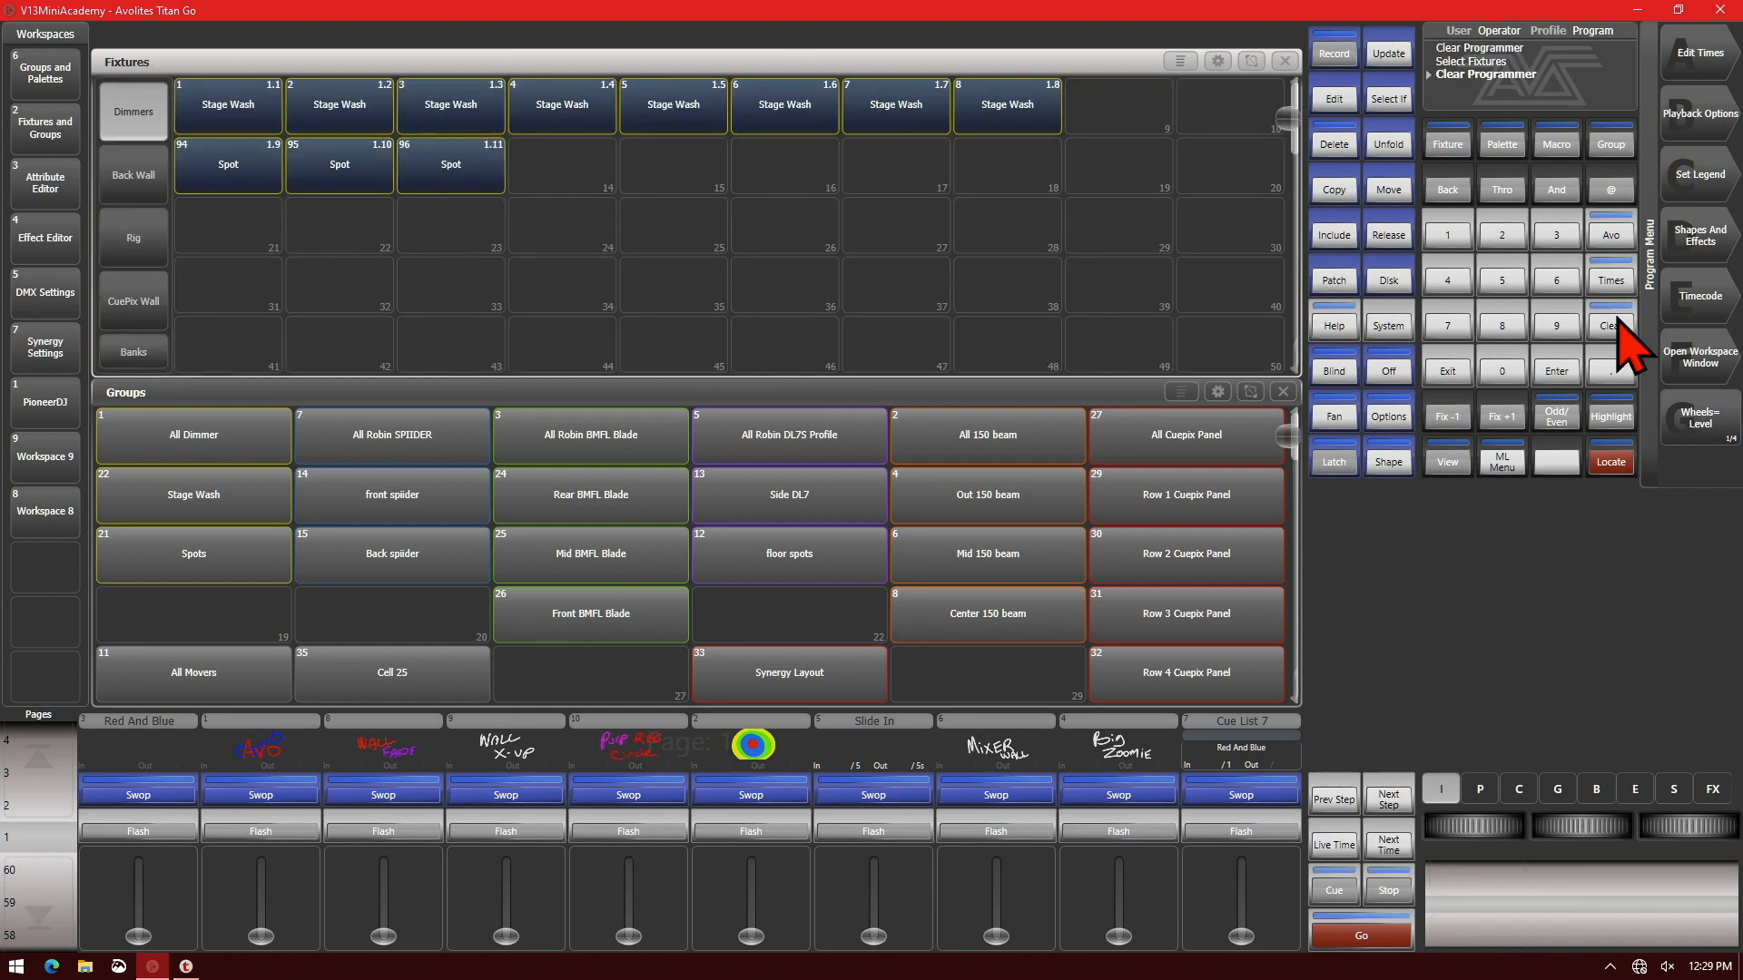
{"action": "left_click", "coordinate": [1447, 461]}
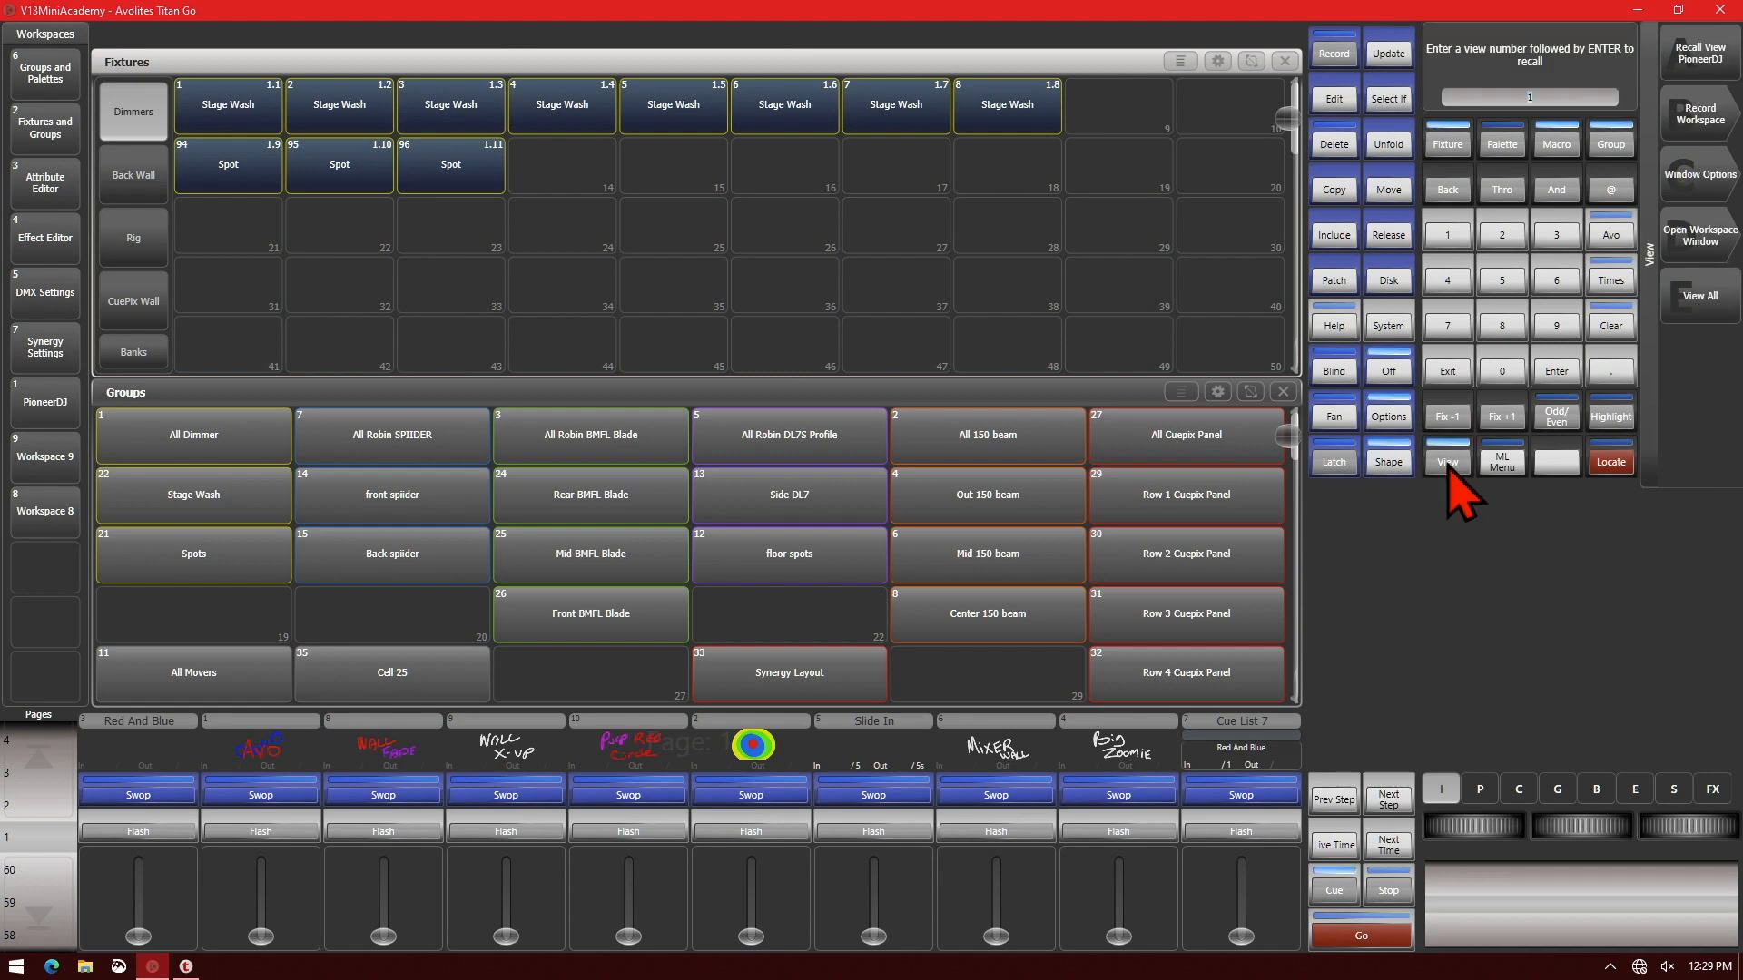
{"action": "left_click", "coordinate": [1333, 281]}
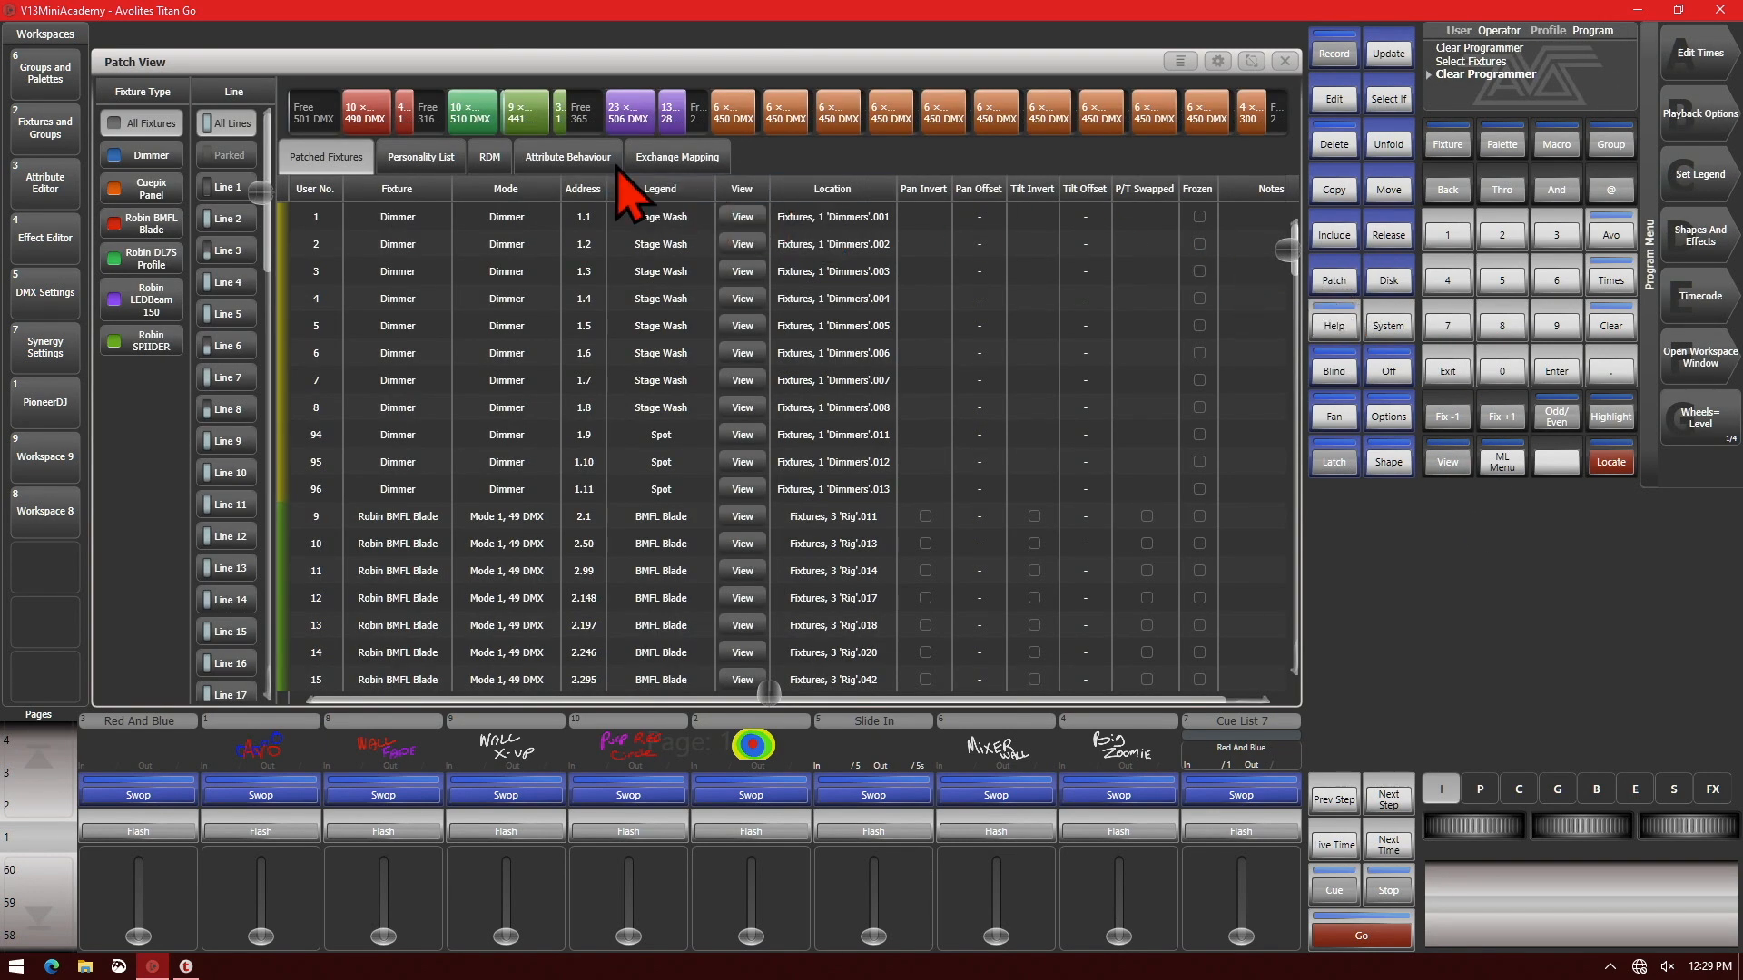
Show the Attribute Behaviour columns, filtered to Dimmer fixture types only
{"action": "left_click", "coordinate": [566, 157]}
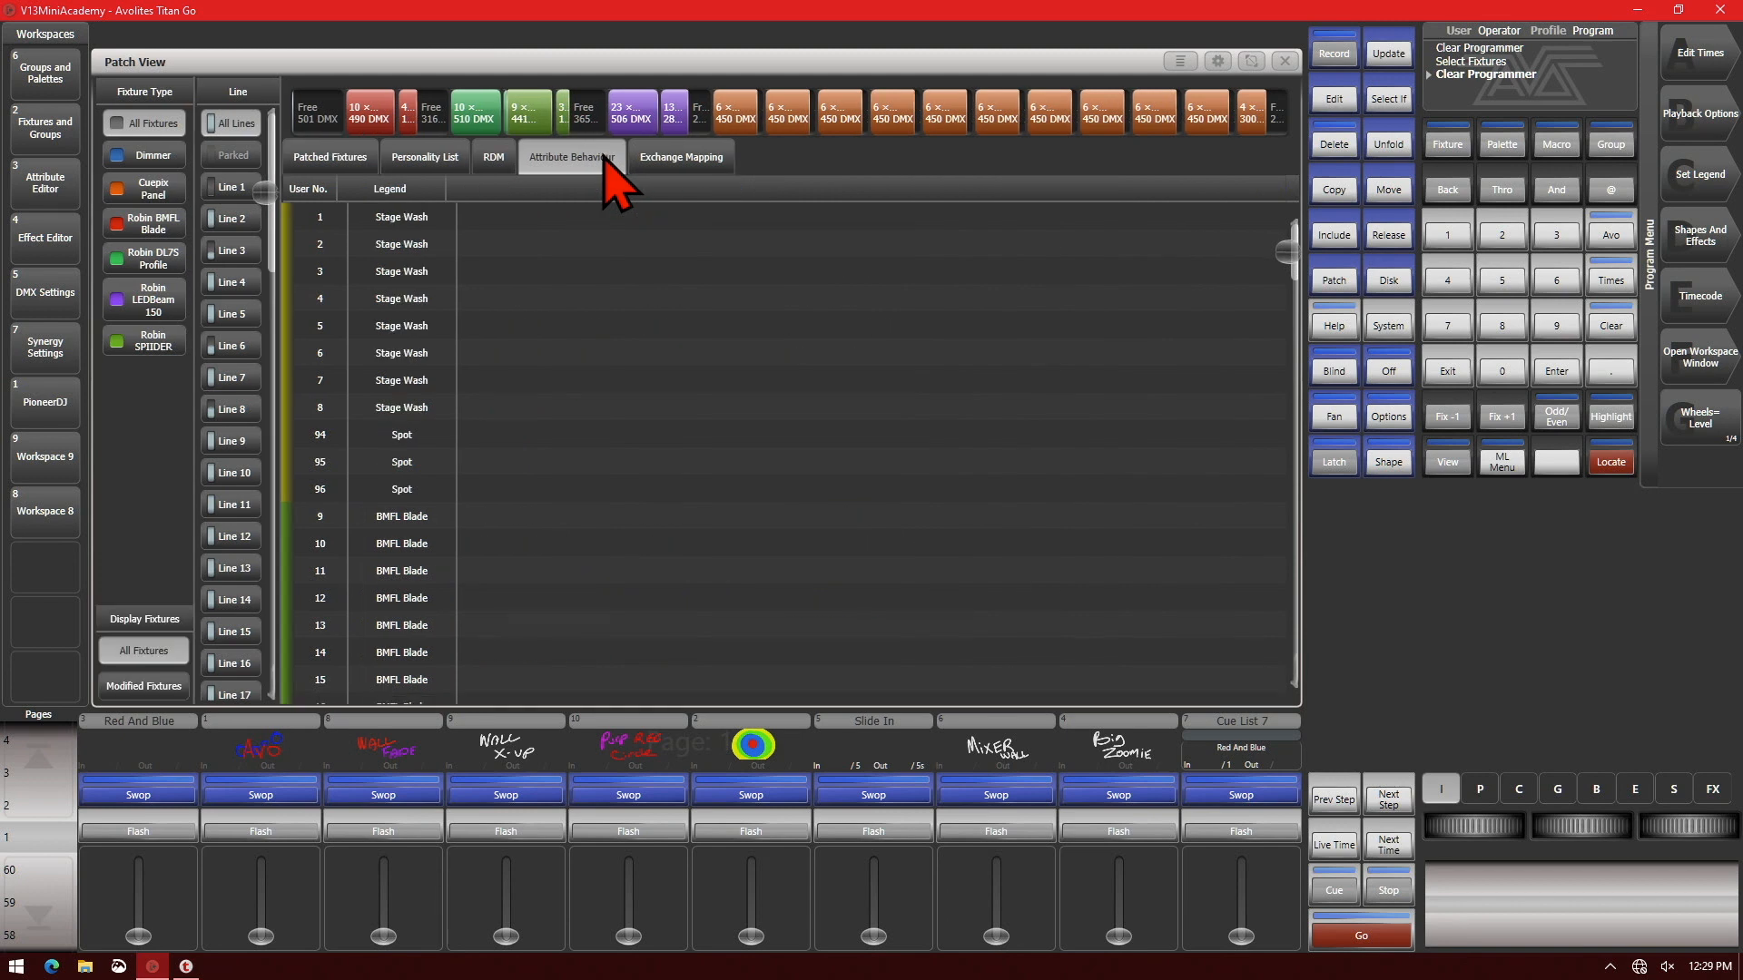
{"action": "left_click", "coordinate": [571, 157]}
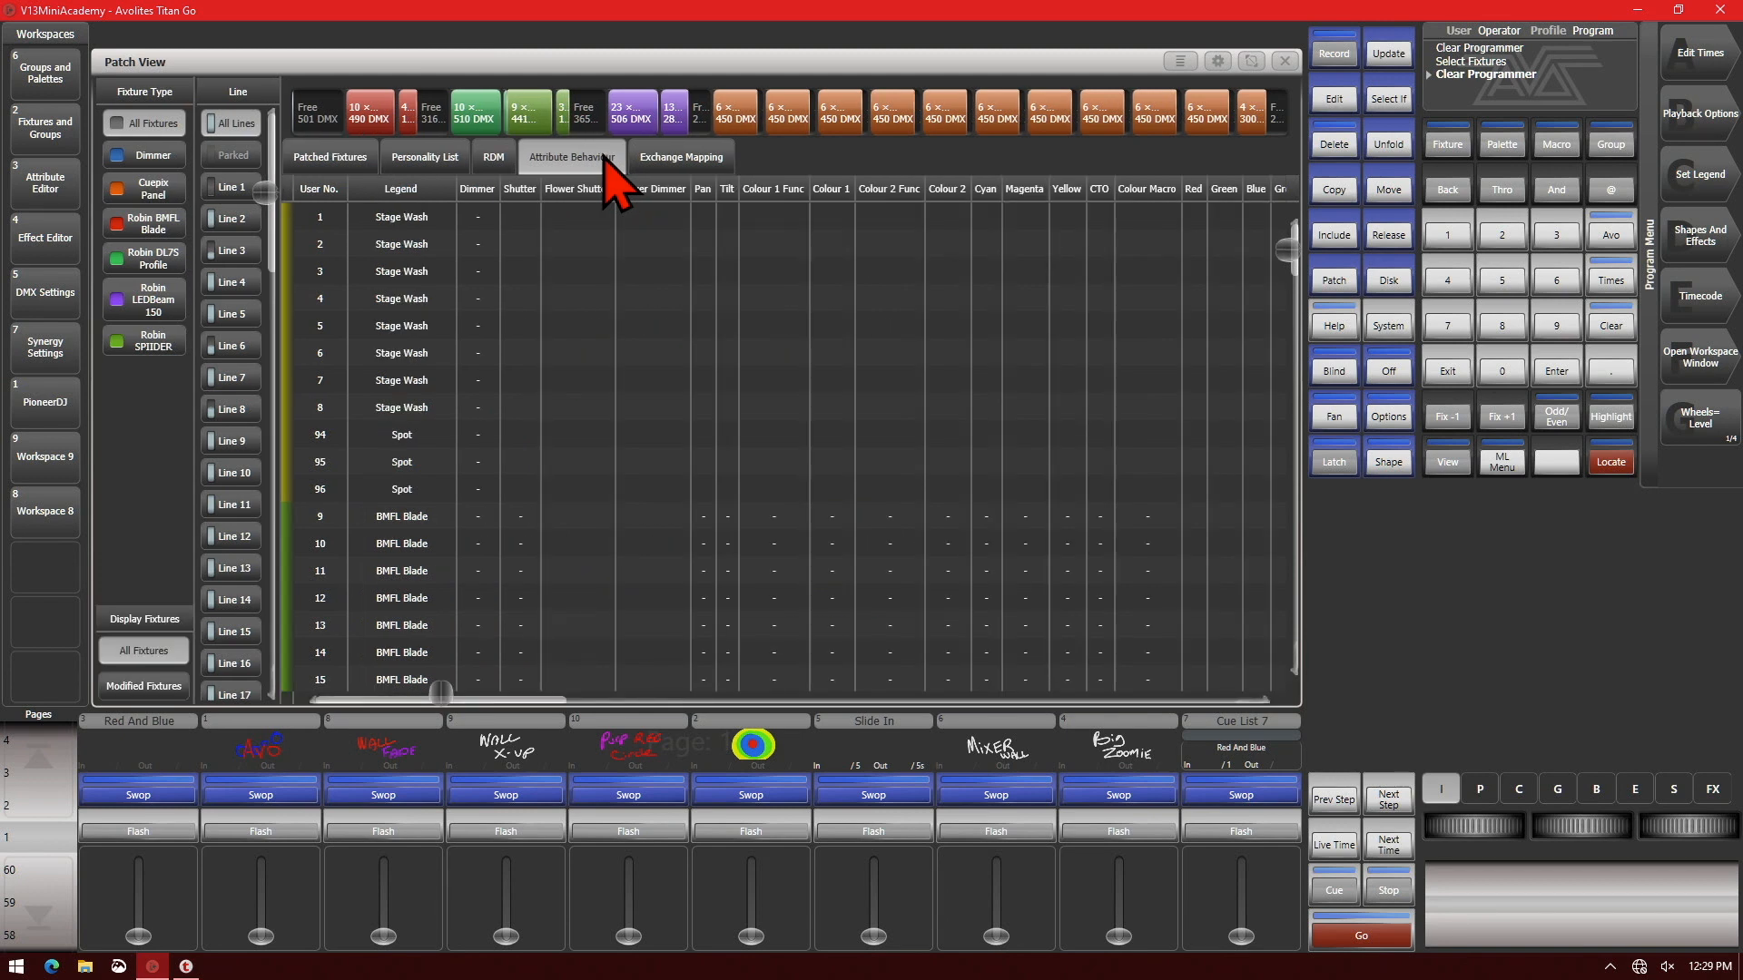
{"action": "mouse_move", "coordinate": [1095, 200]}
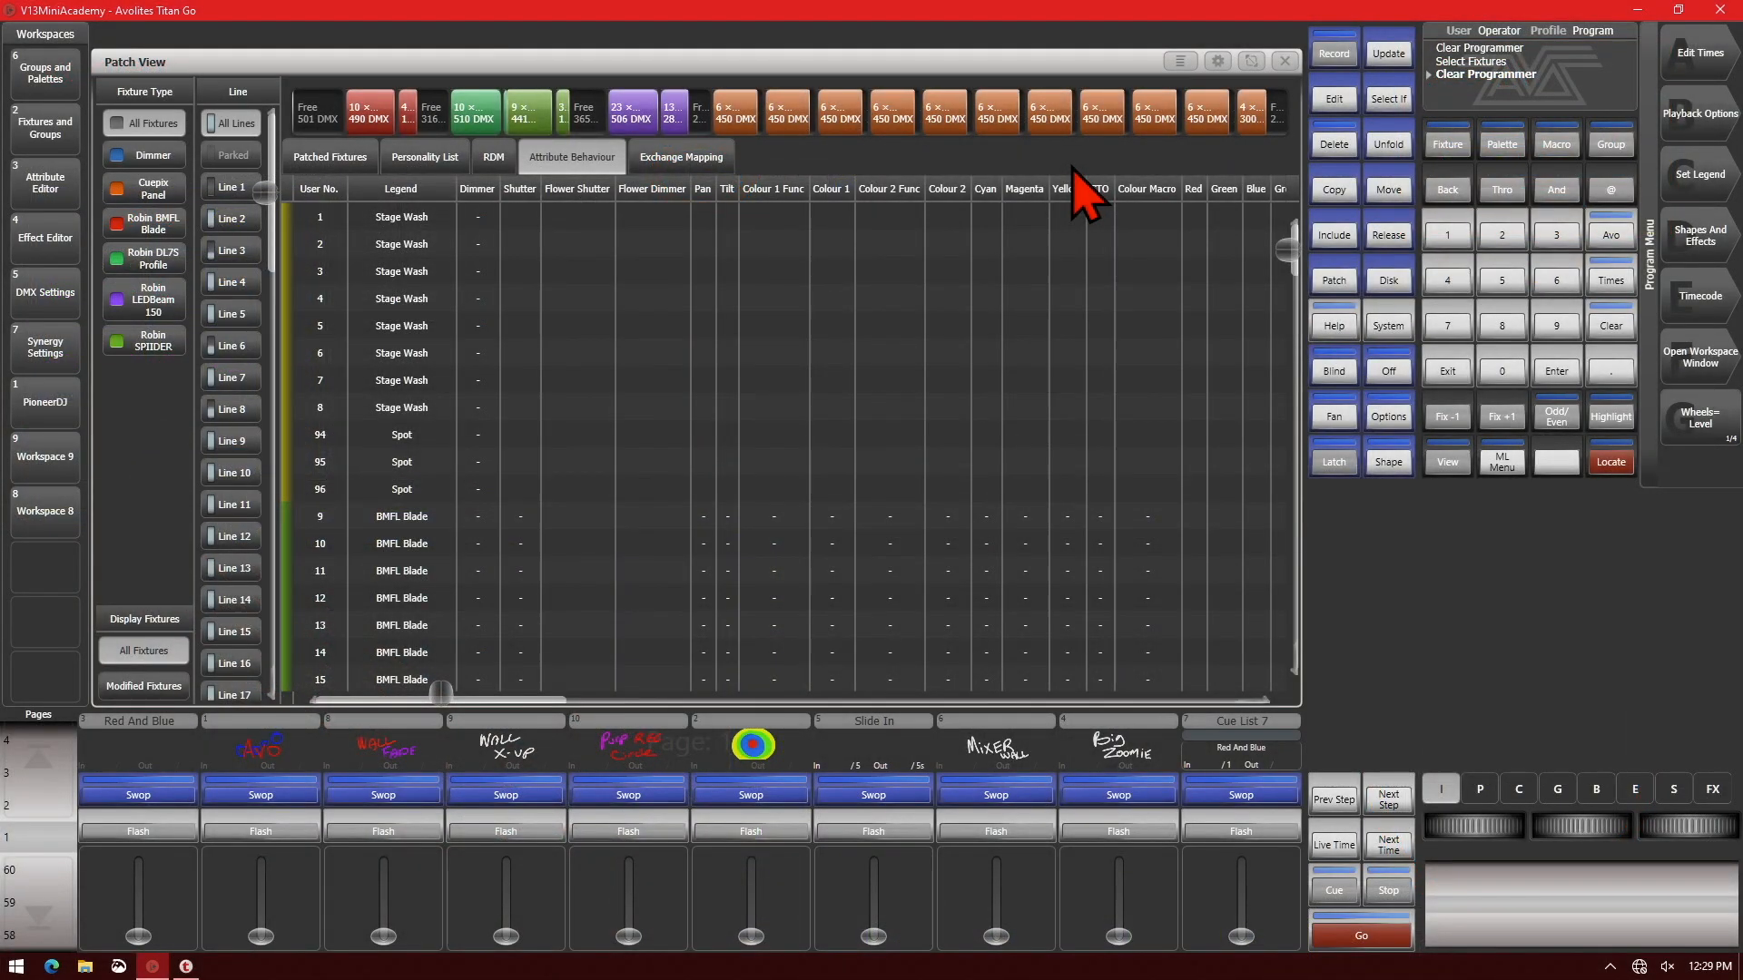
{"action": "mouse_move", "coordinate": [1165, 100]}
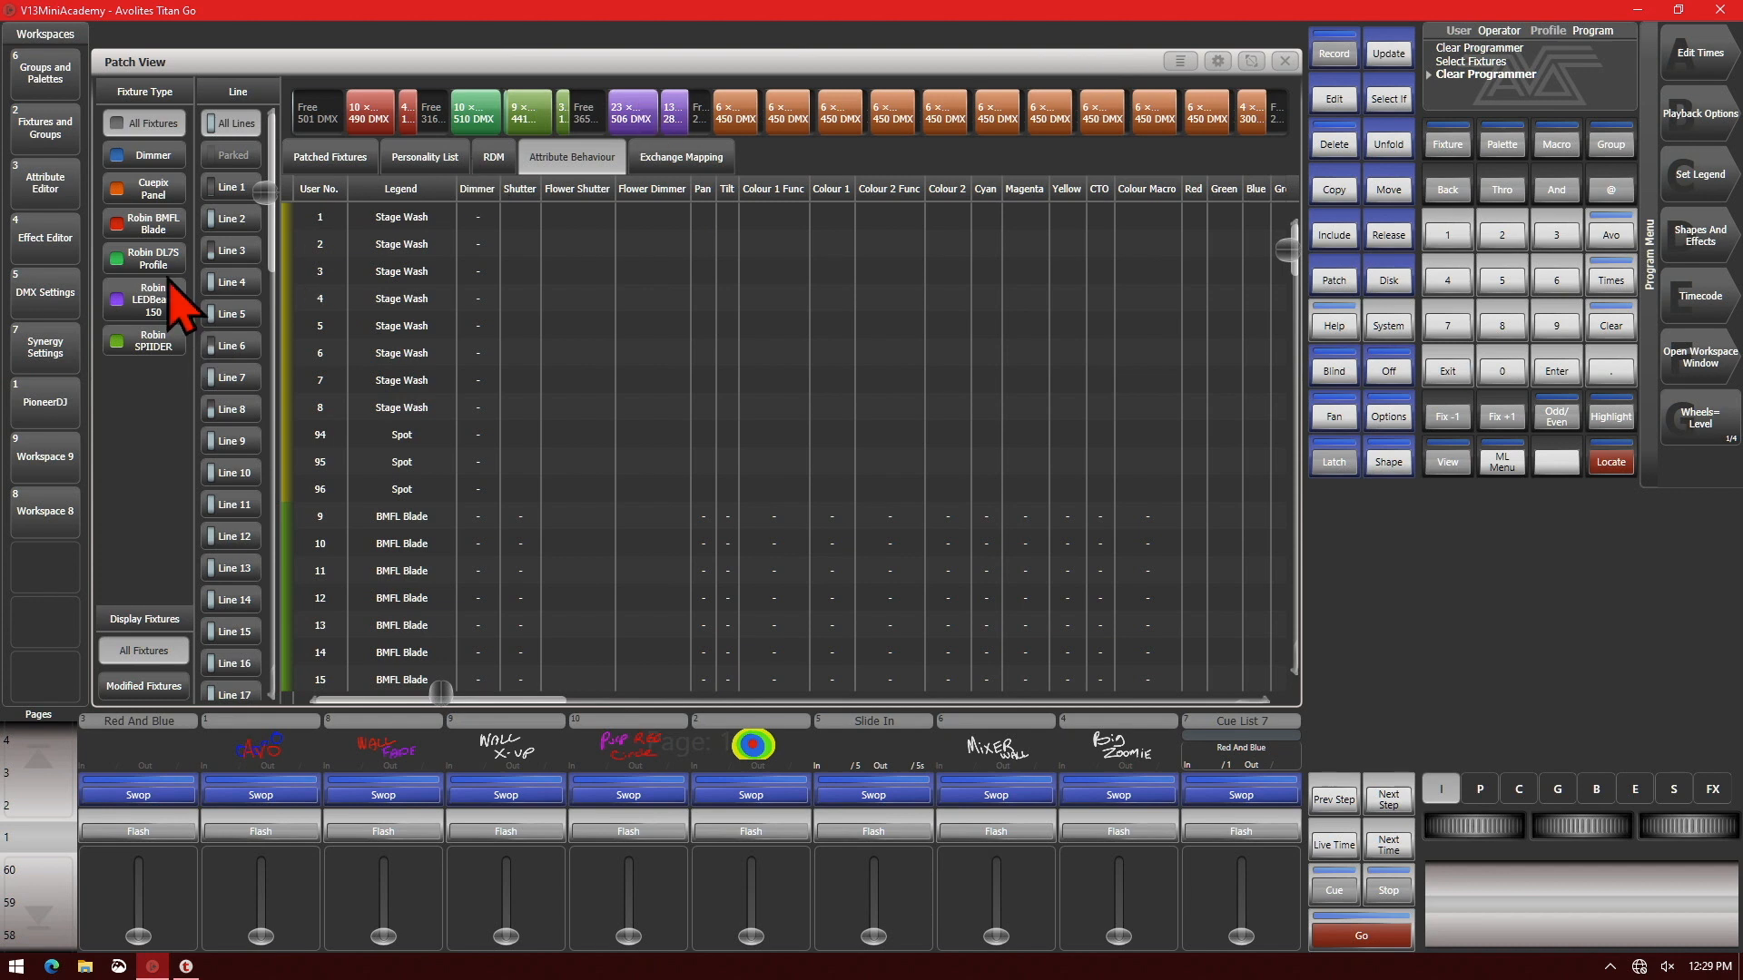
{"action": "mouse_move", "coordinate": [164, 178]}
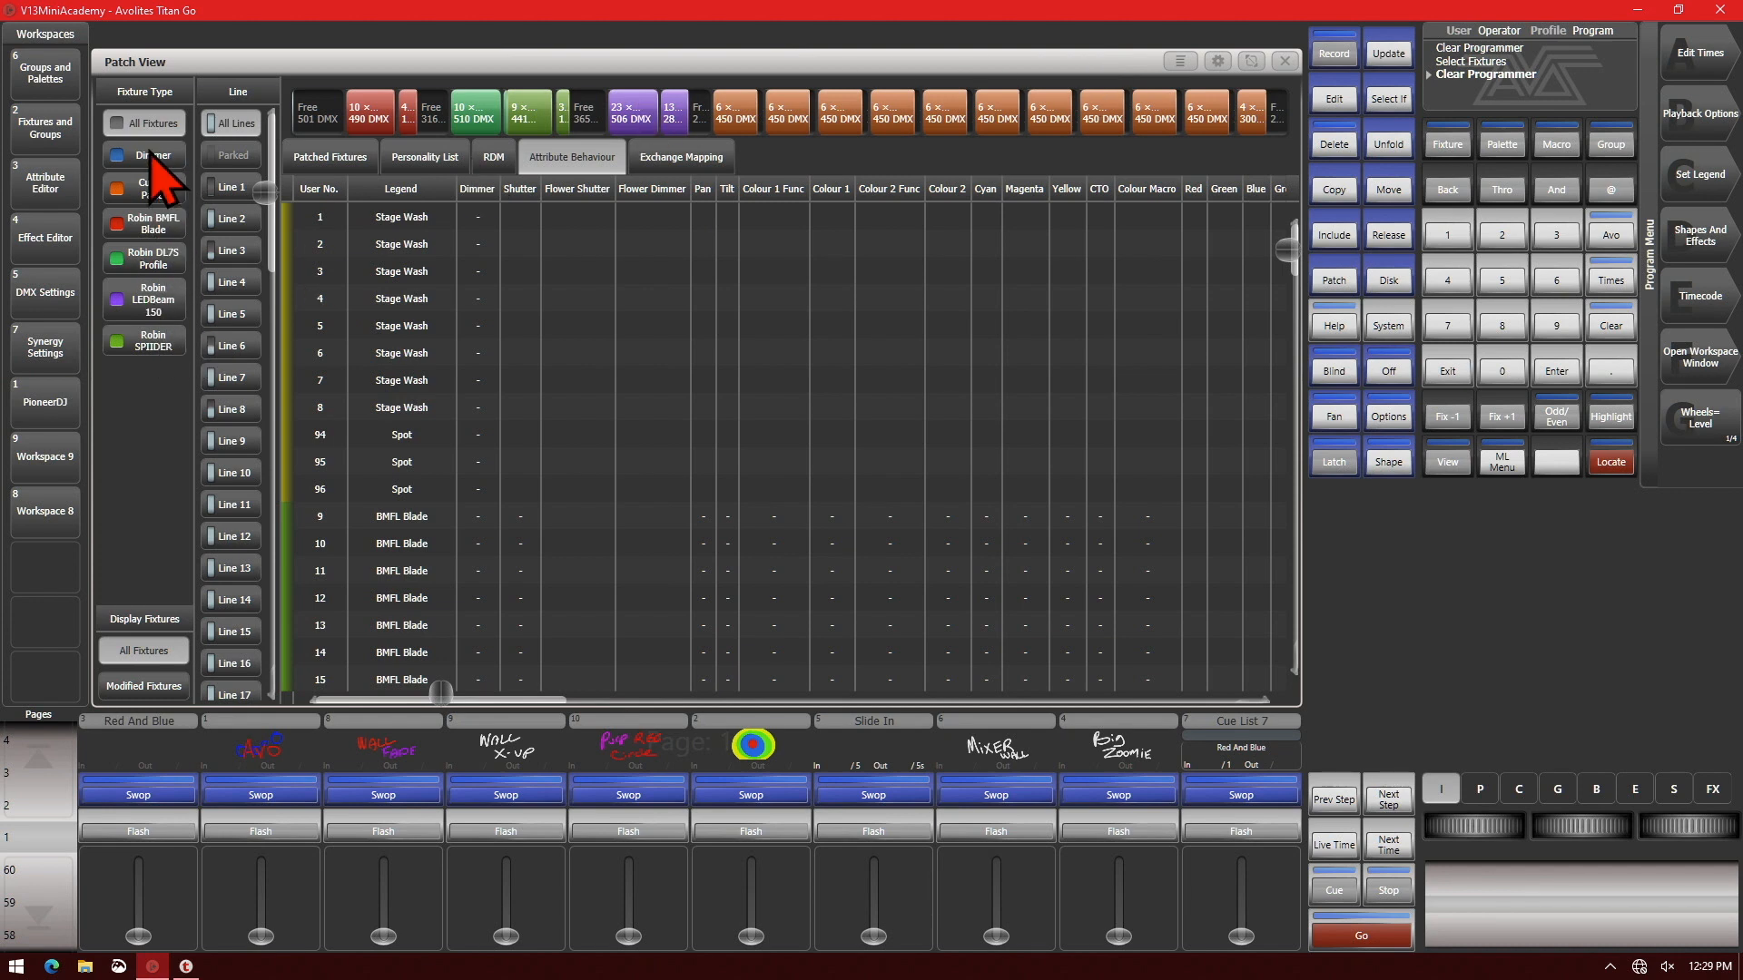
{"action": "left_click", "coordinate": [145, 154]}
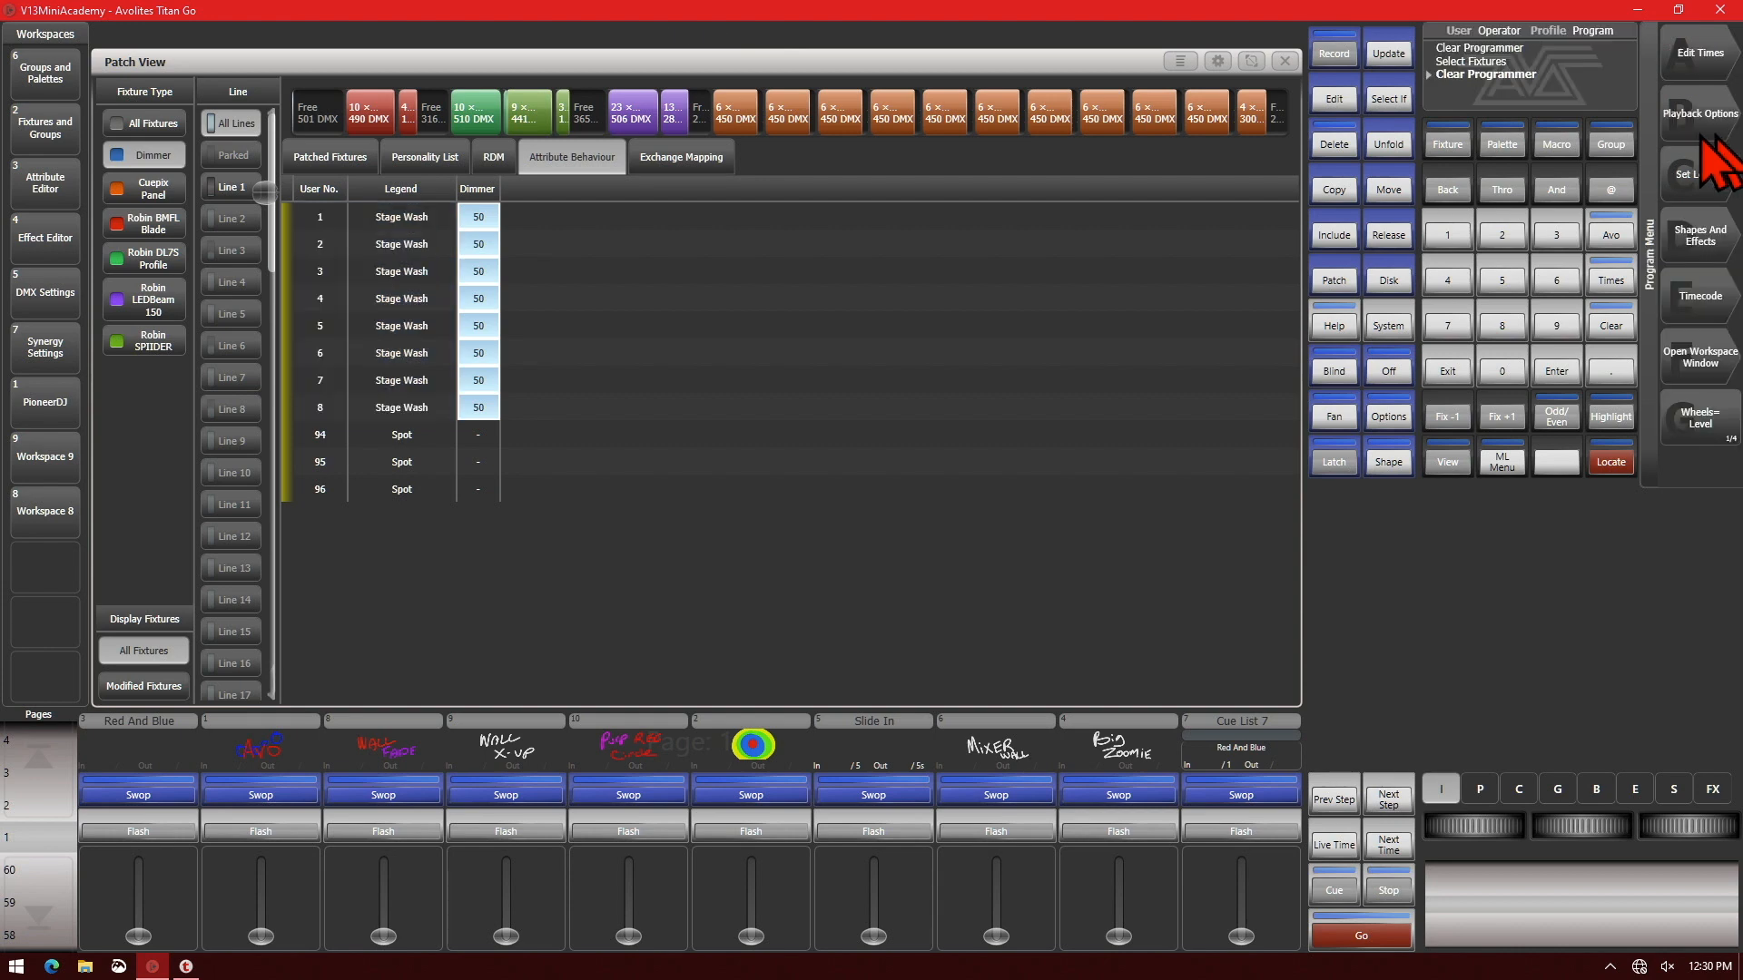
{"action": "mouse_move", "coordinate": [1223, 123]}
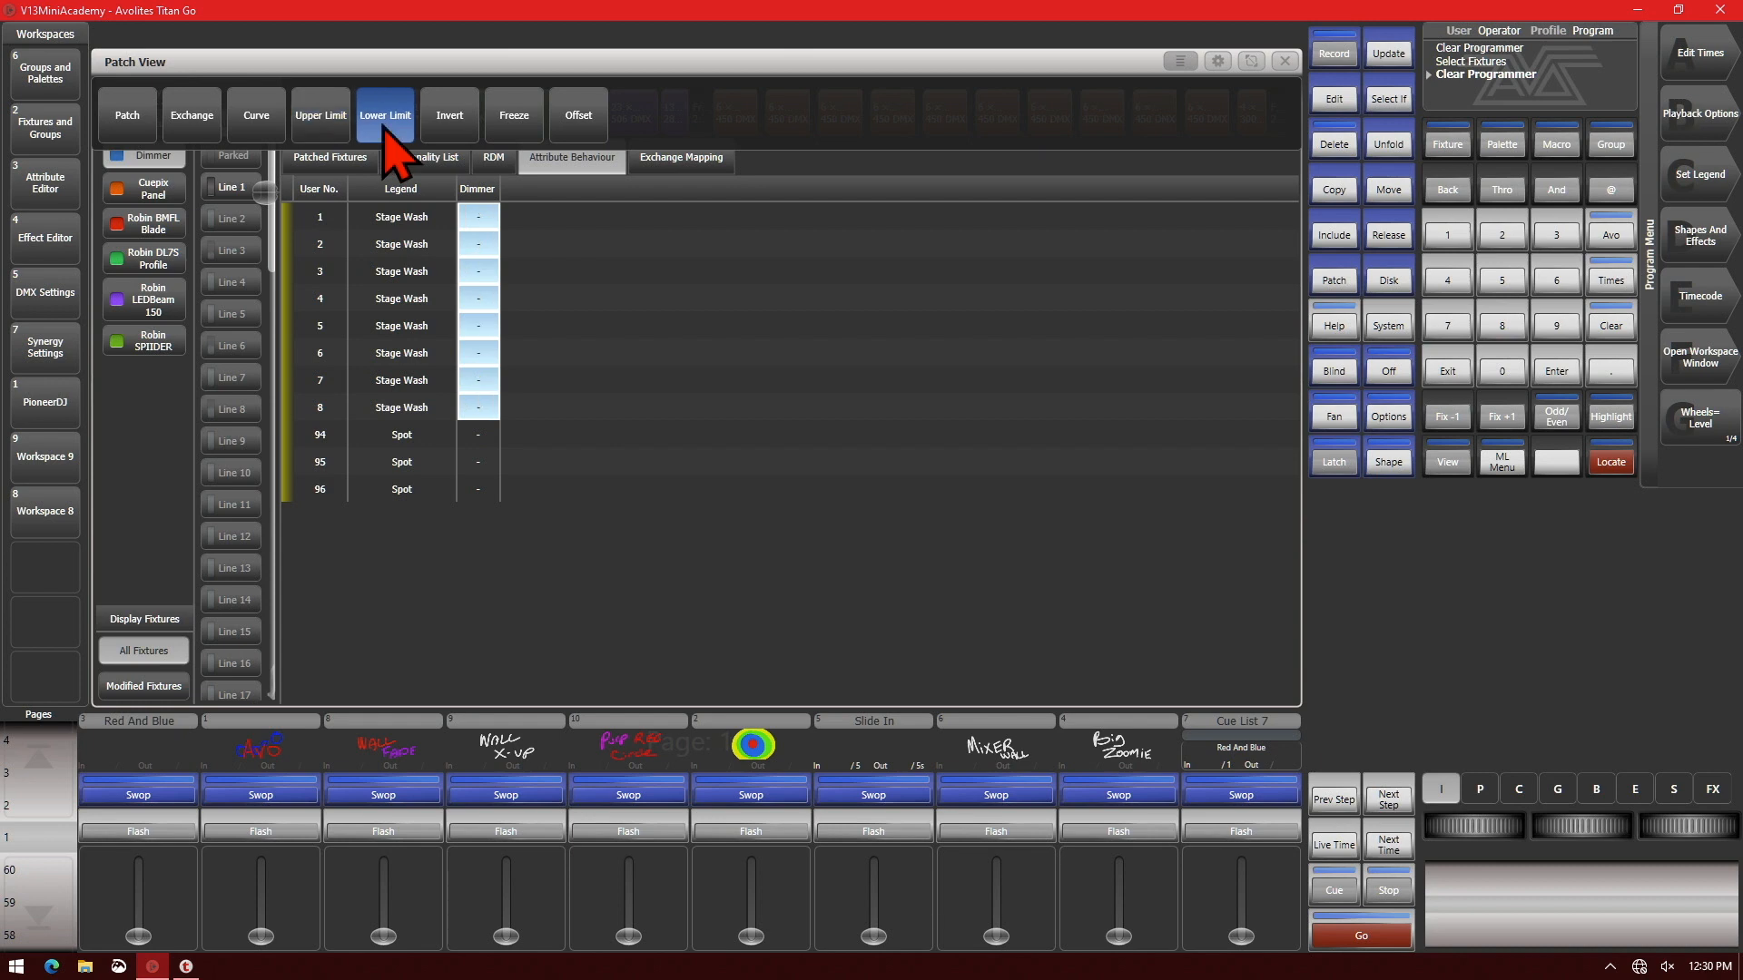
Show the dimmer Lower Limit values and select the Stage Wash dimmer cells
{"action": "left_click", "coordinate": [385, 114]}
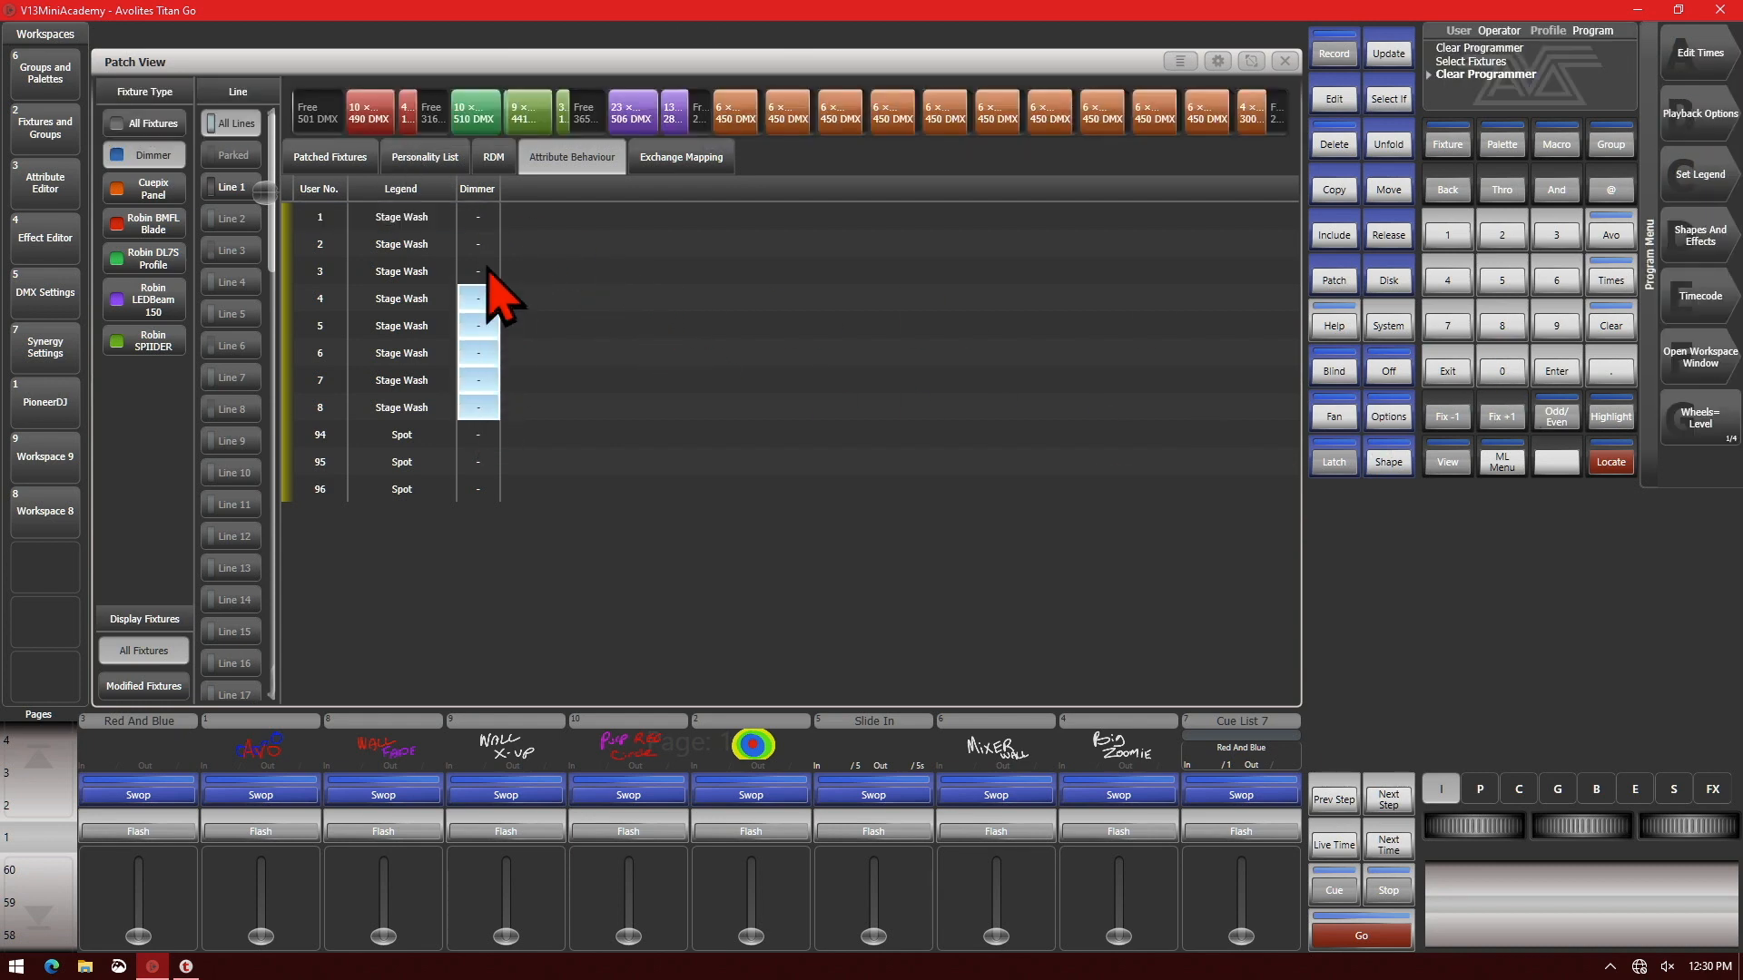
{"action": "left_click", "coordinate": [479, 297]}
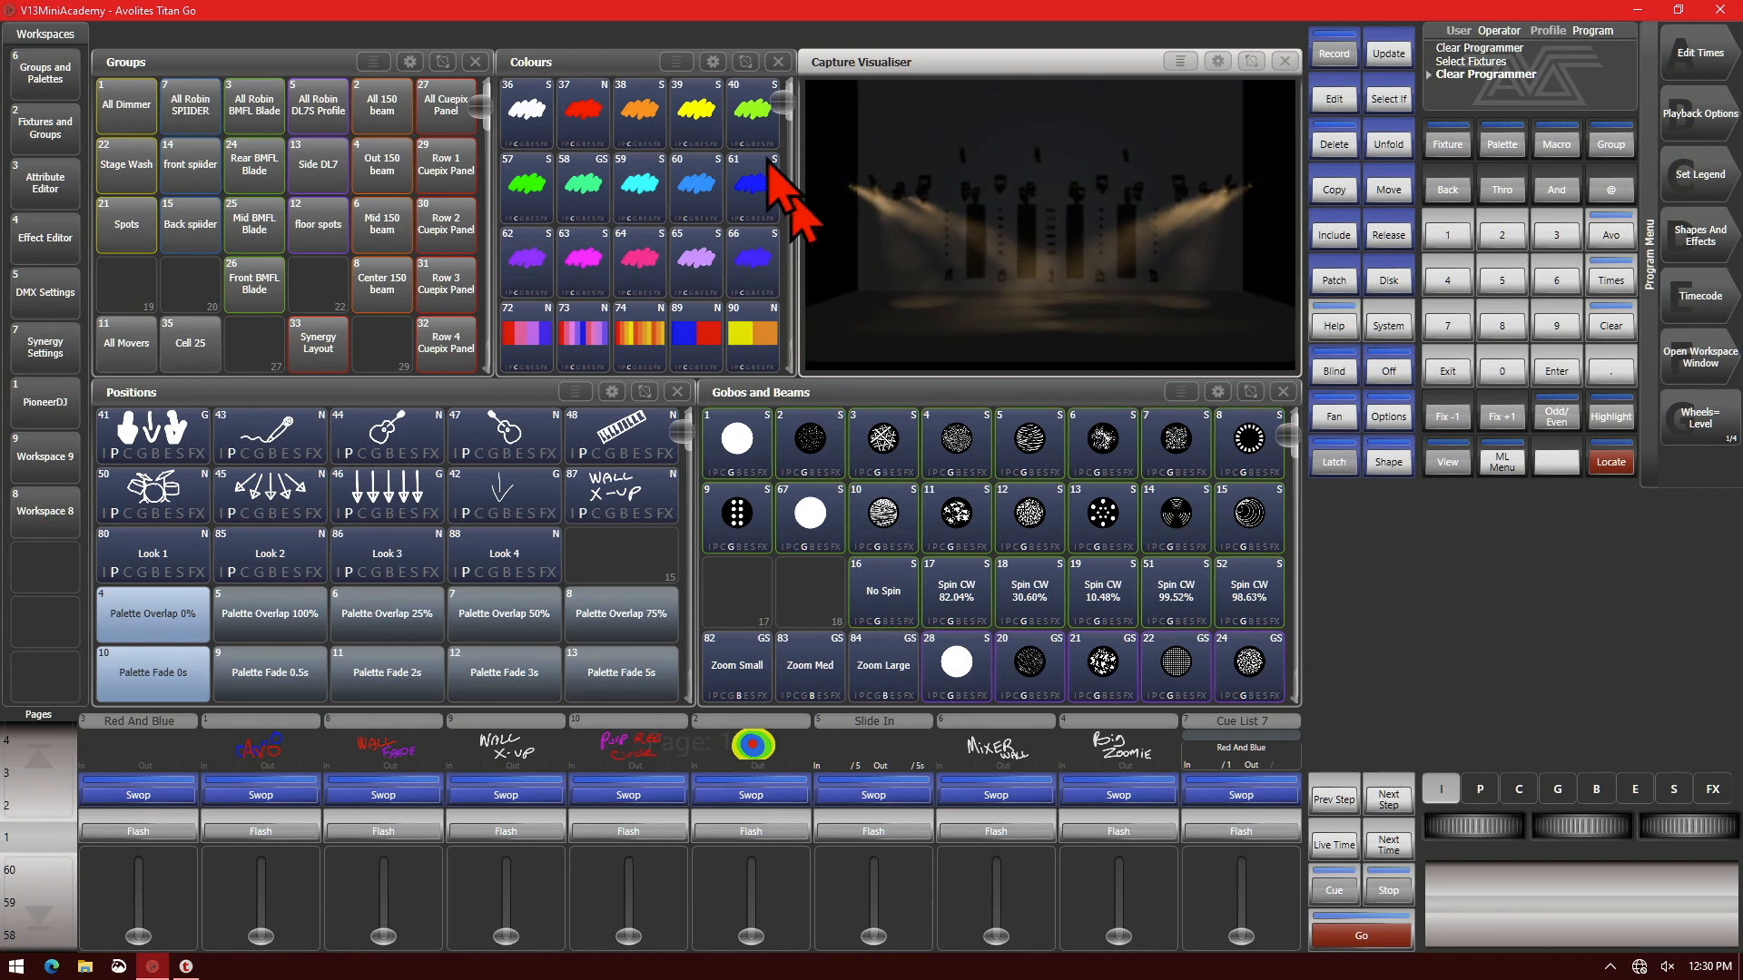
Test the Stage Wash group's dimmer in Capture, then clear the programmer
{"action": "left_click", "coordinate": [124, 164]}
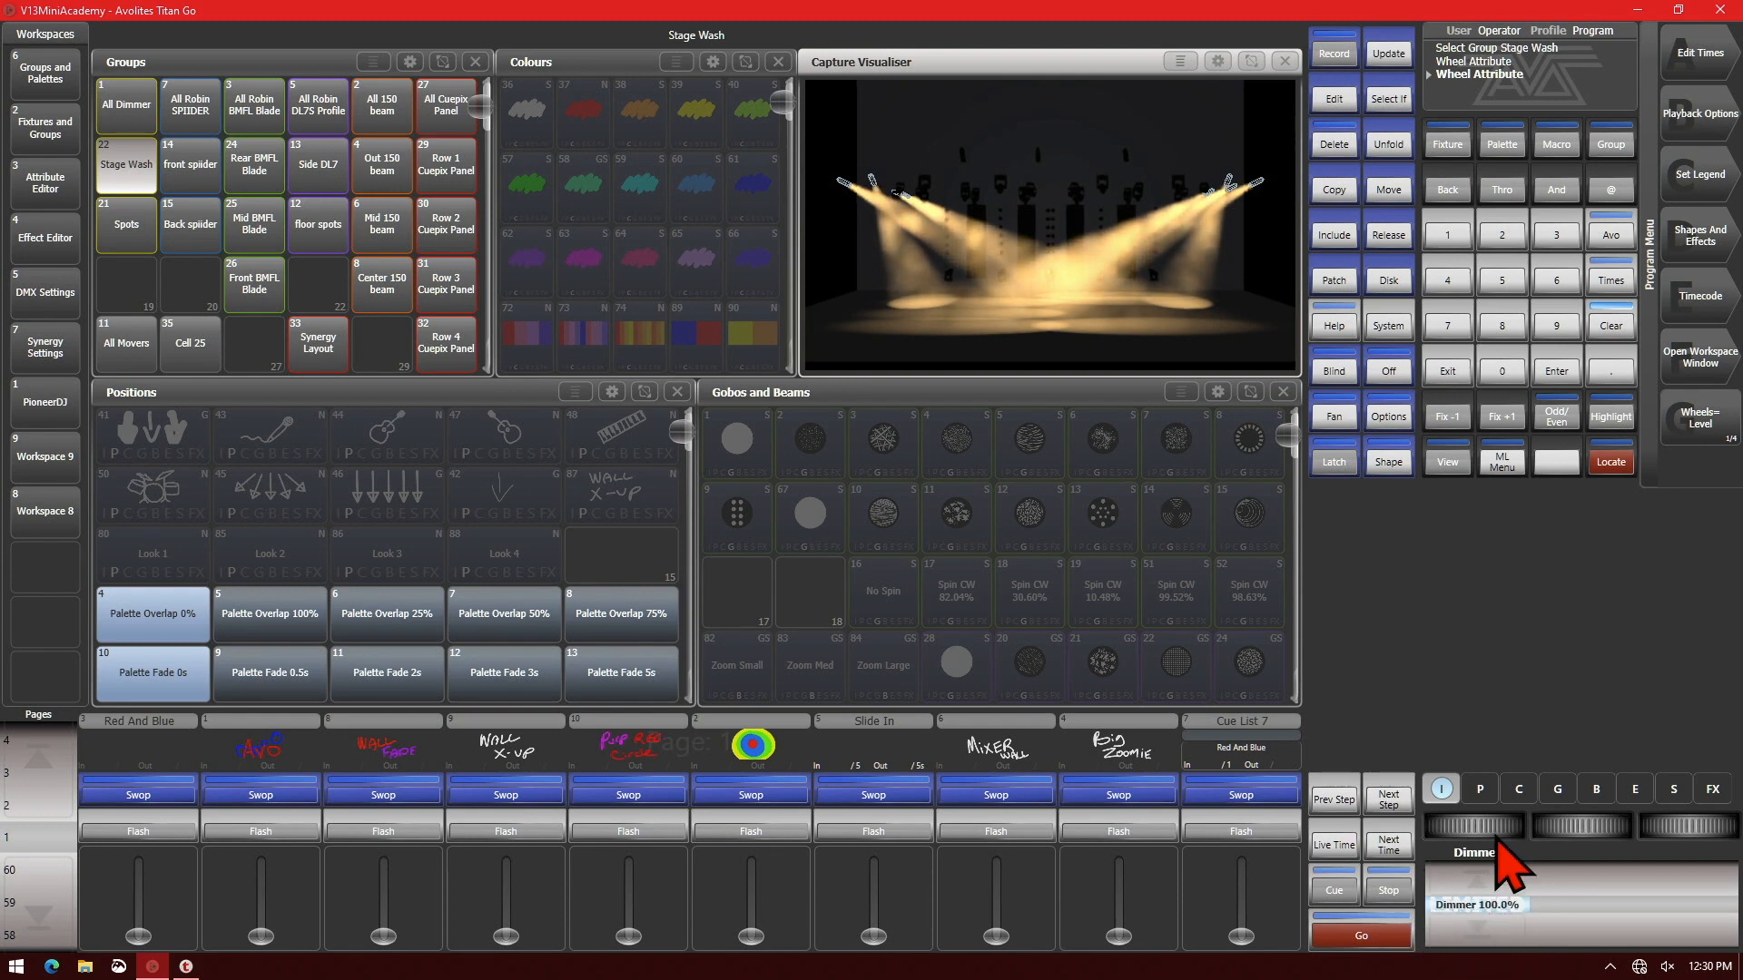
{"action": "left_click_drag", "start_coordinate": [1479, 845], "coordinate": [1512, 911]}
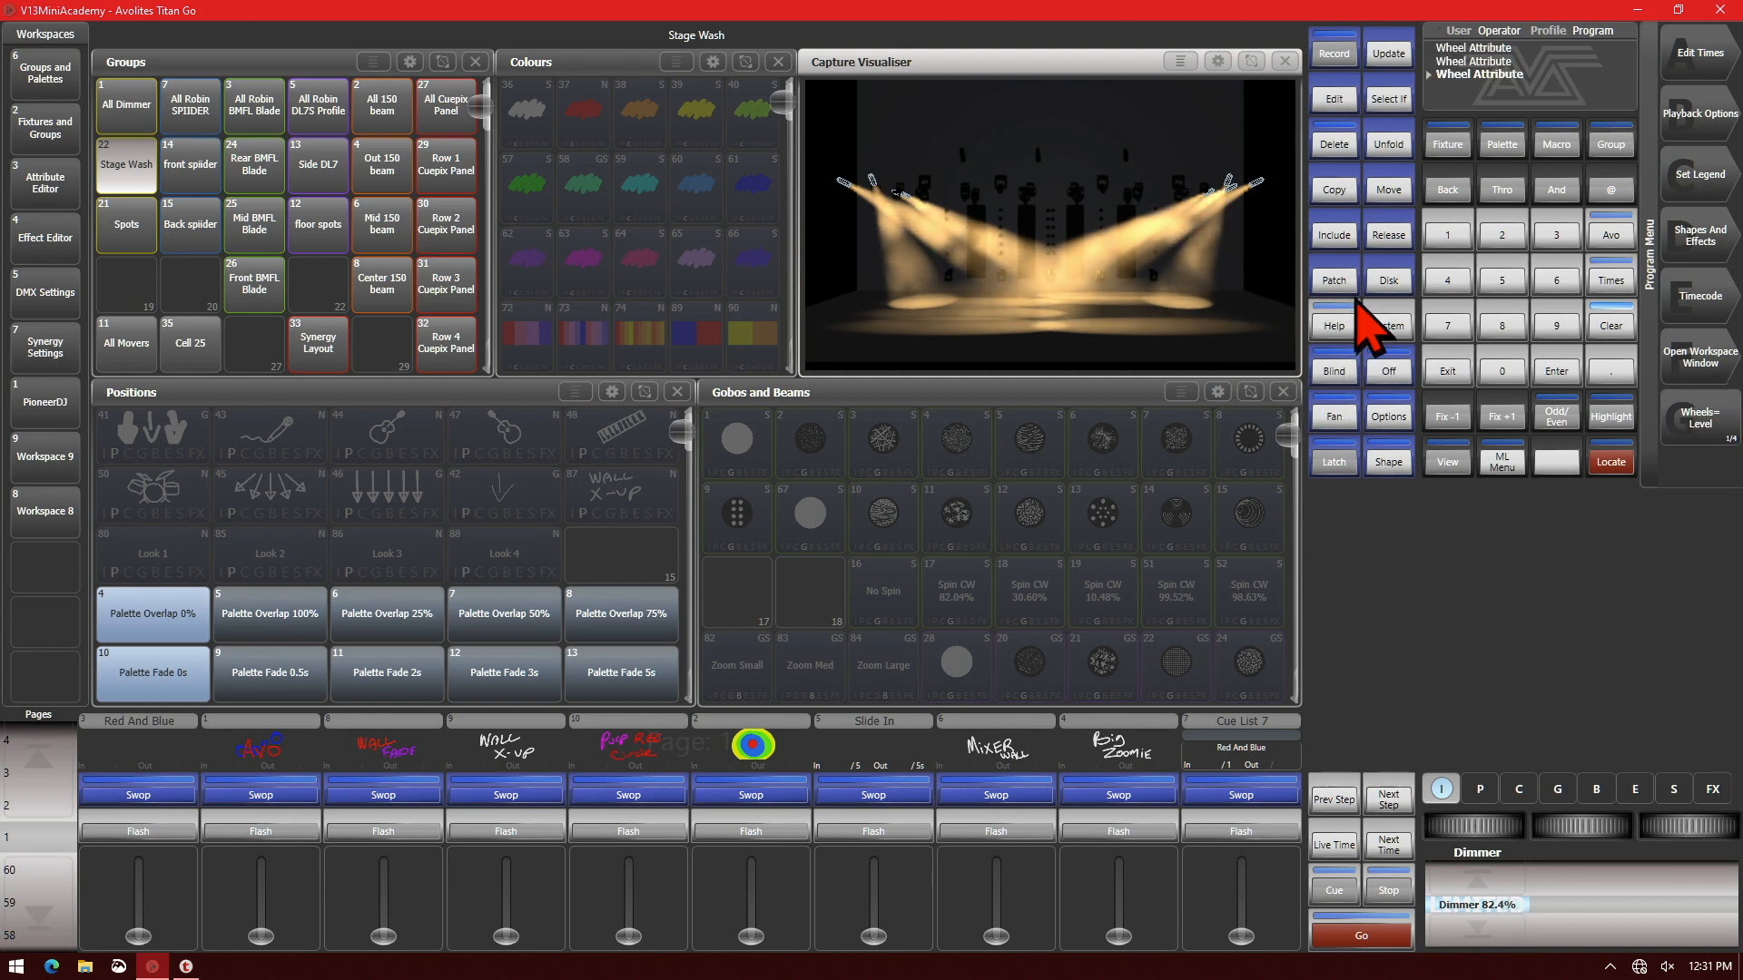
{"action": "left_click", "coordinate": [1332, 279]}
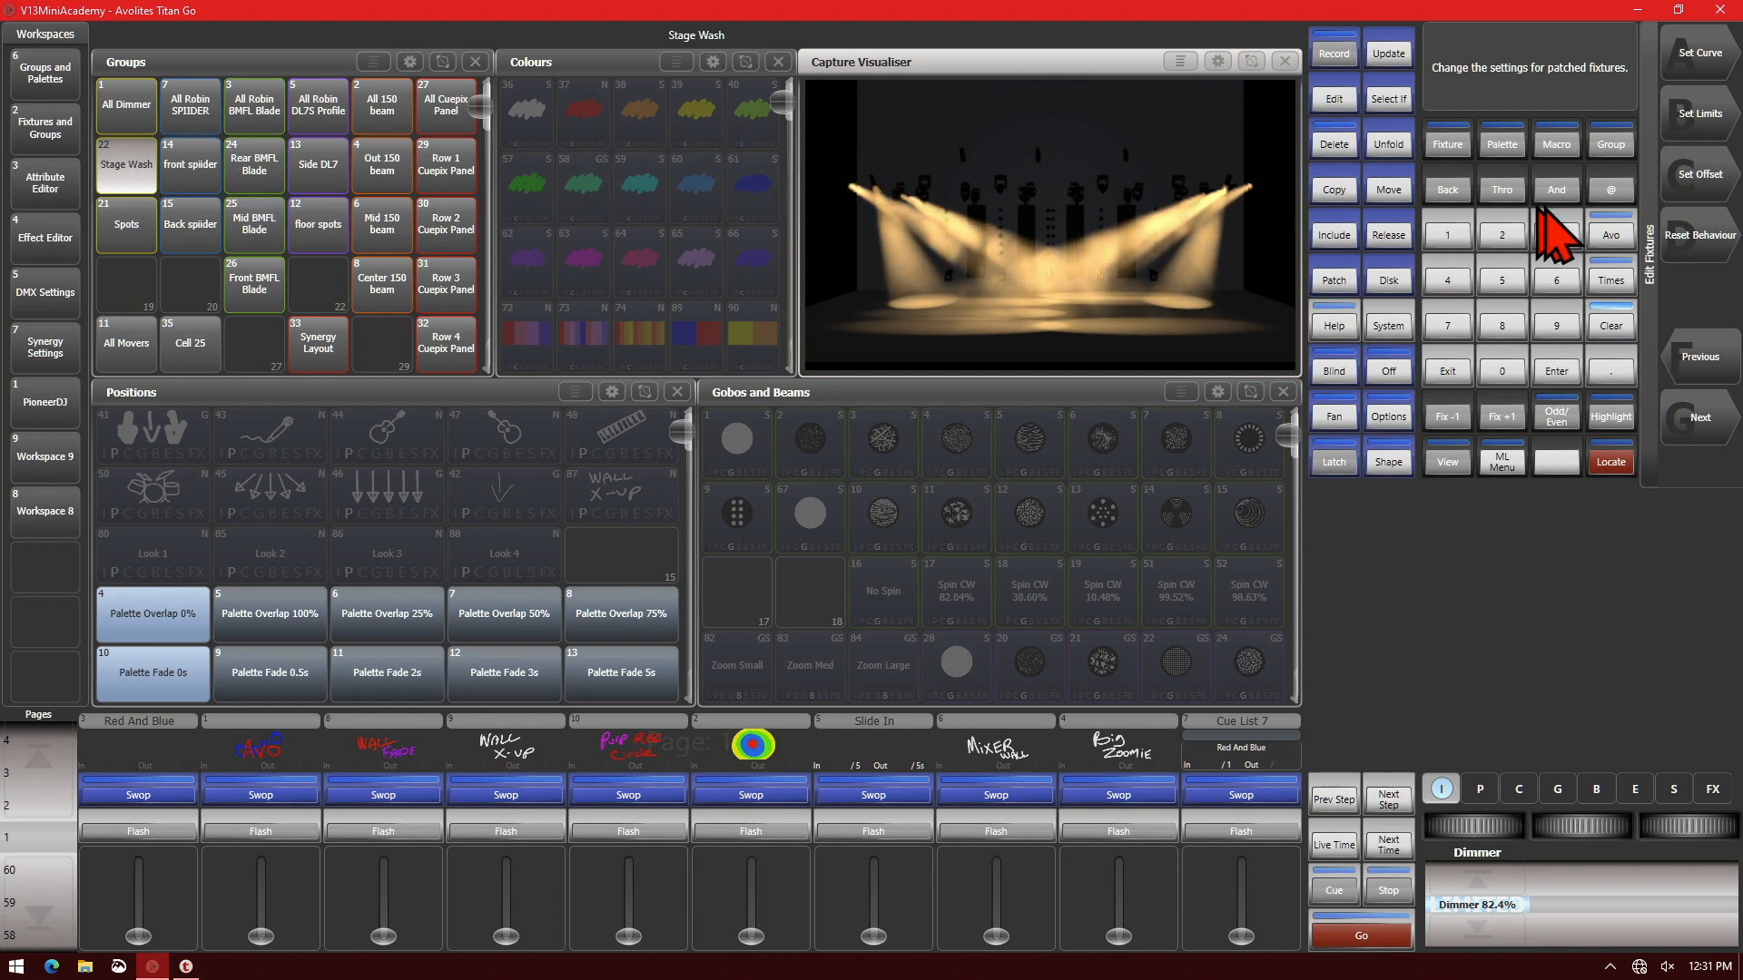
{"action": "left_click", "coordinate": [1699, 234]}
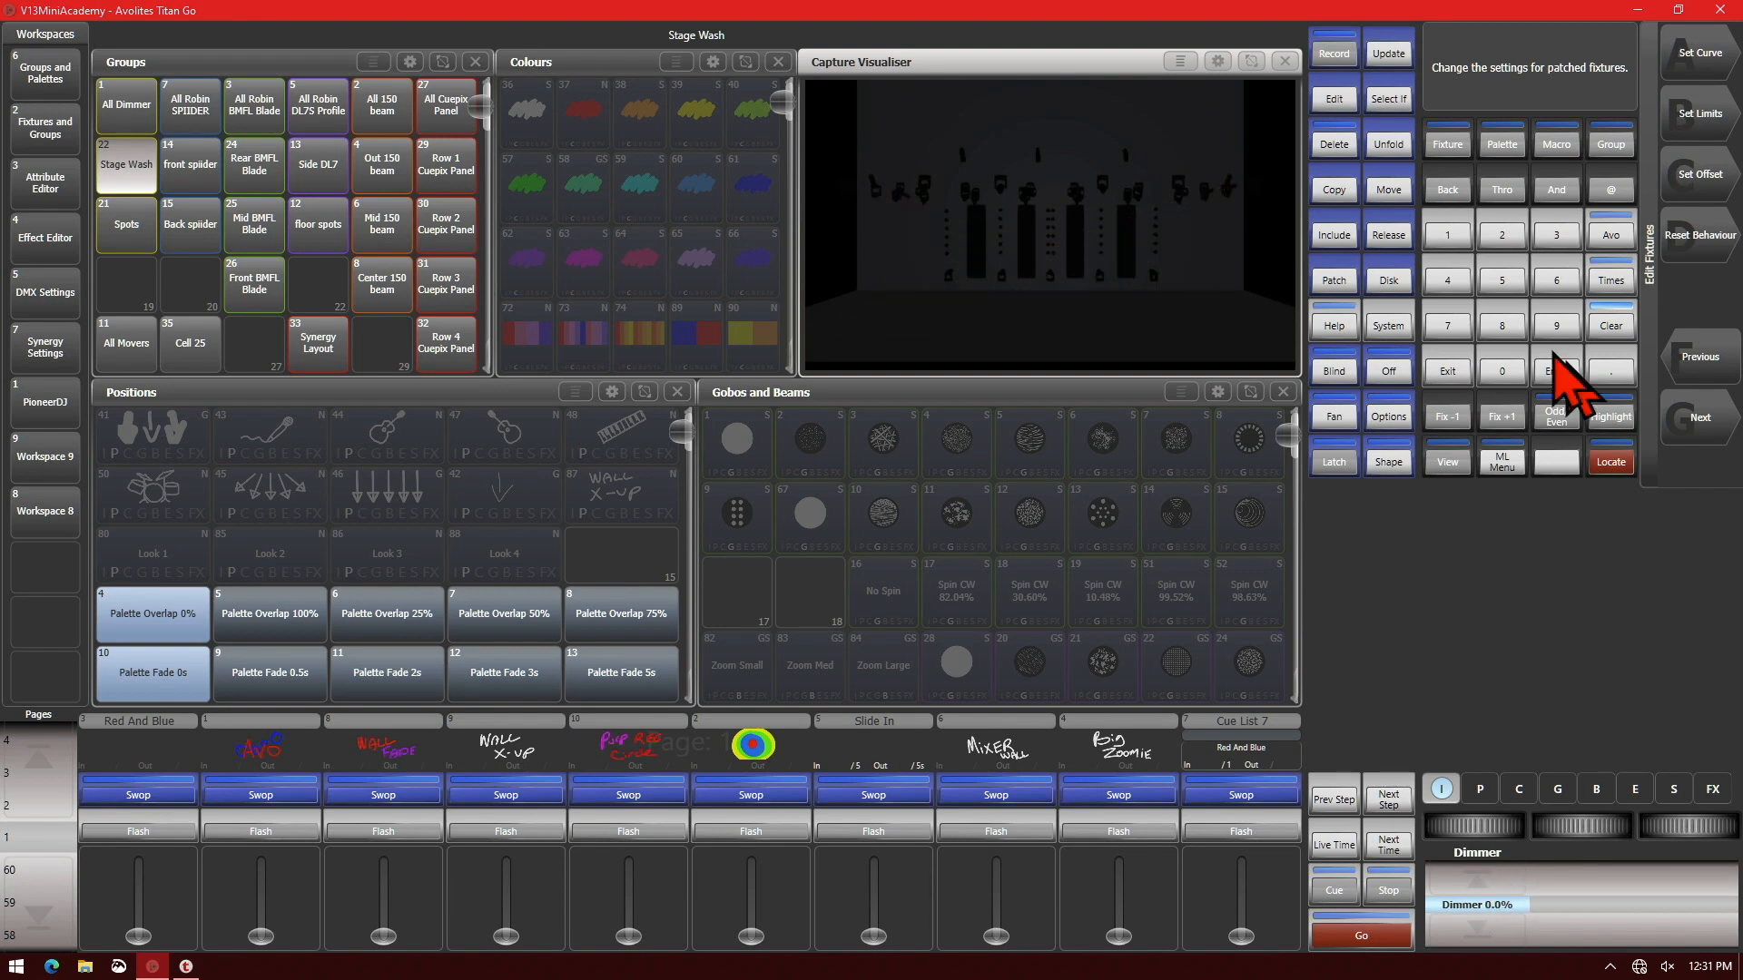
{"action": "left_click", "coordinate": [1610, 325]}
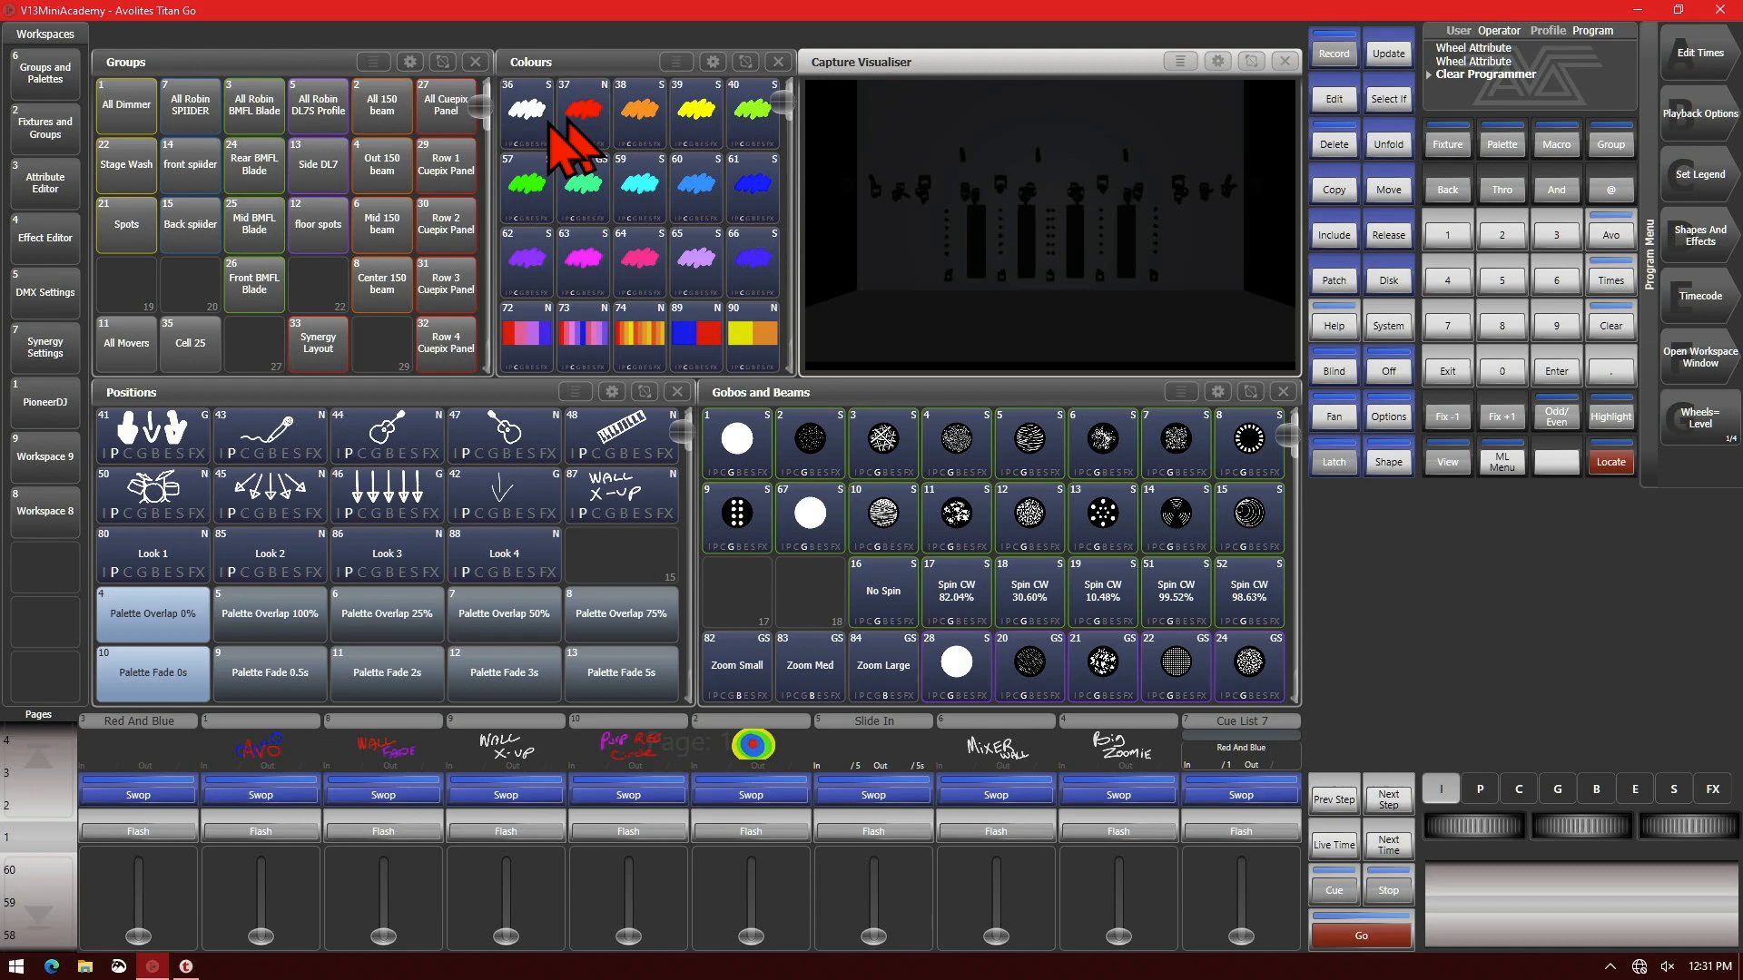
Locate the All 150 beam group and tilt the beams down to 33.44%
{"action": "left_click", "coordinate": [381, 104]}
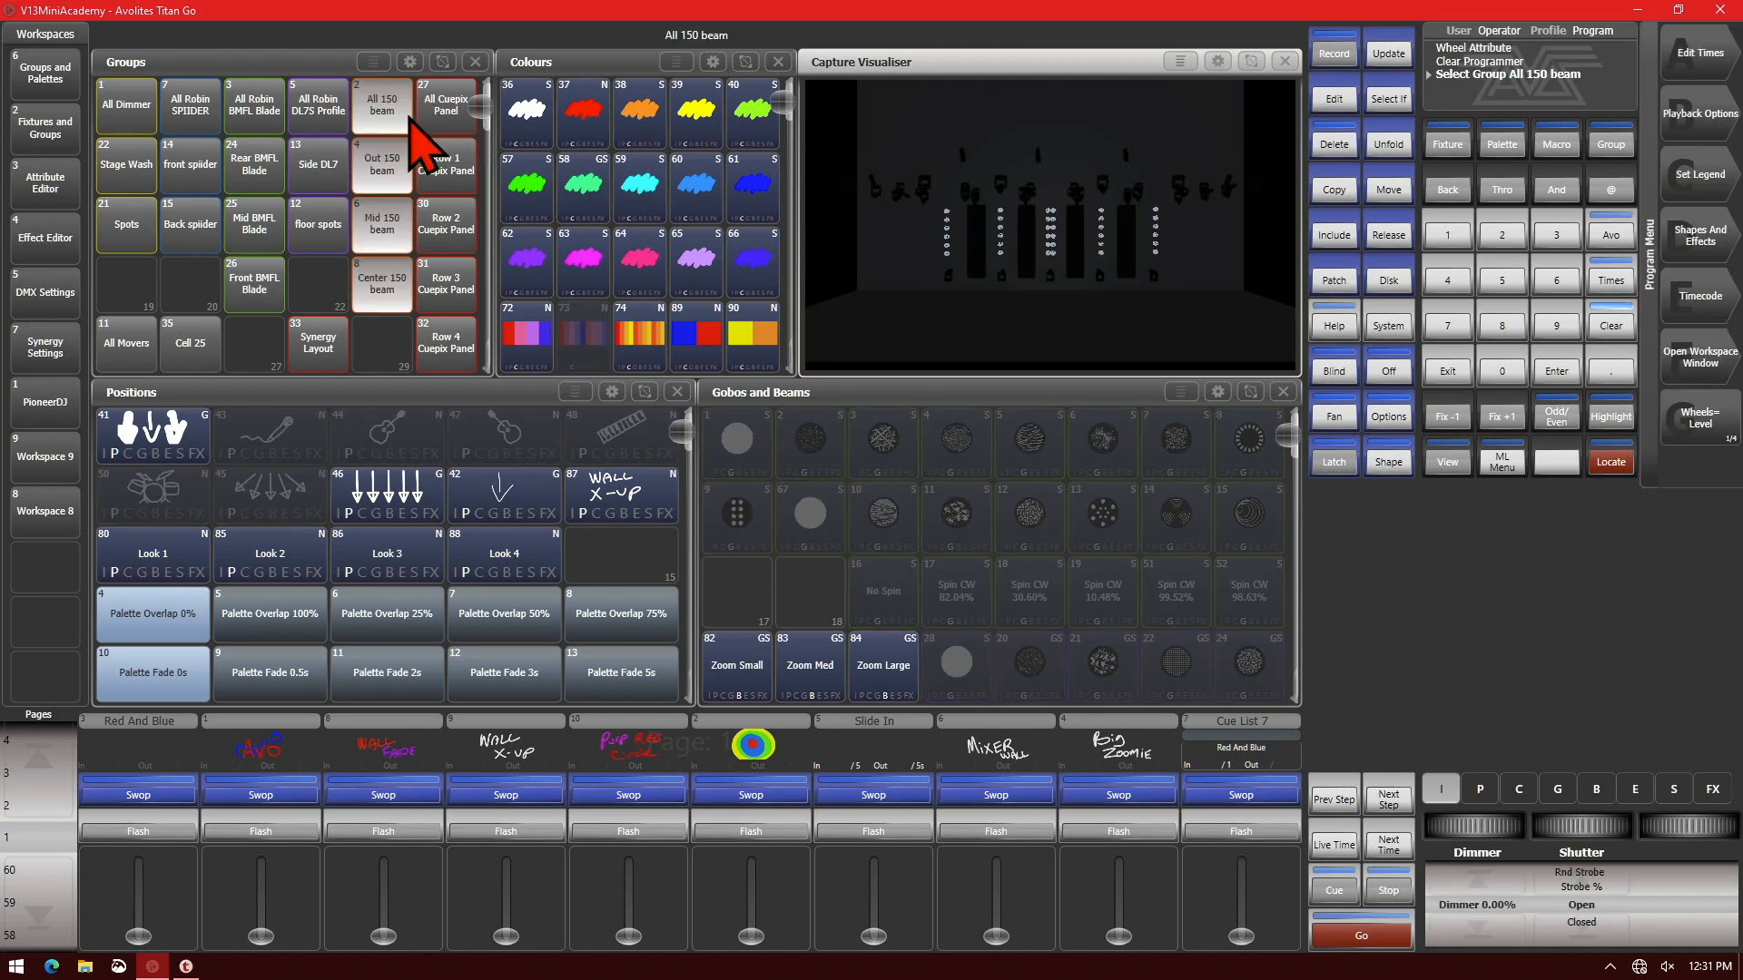
{"action": "left_click", "coordinate": [1609, 462]}
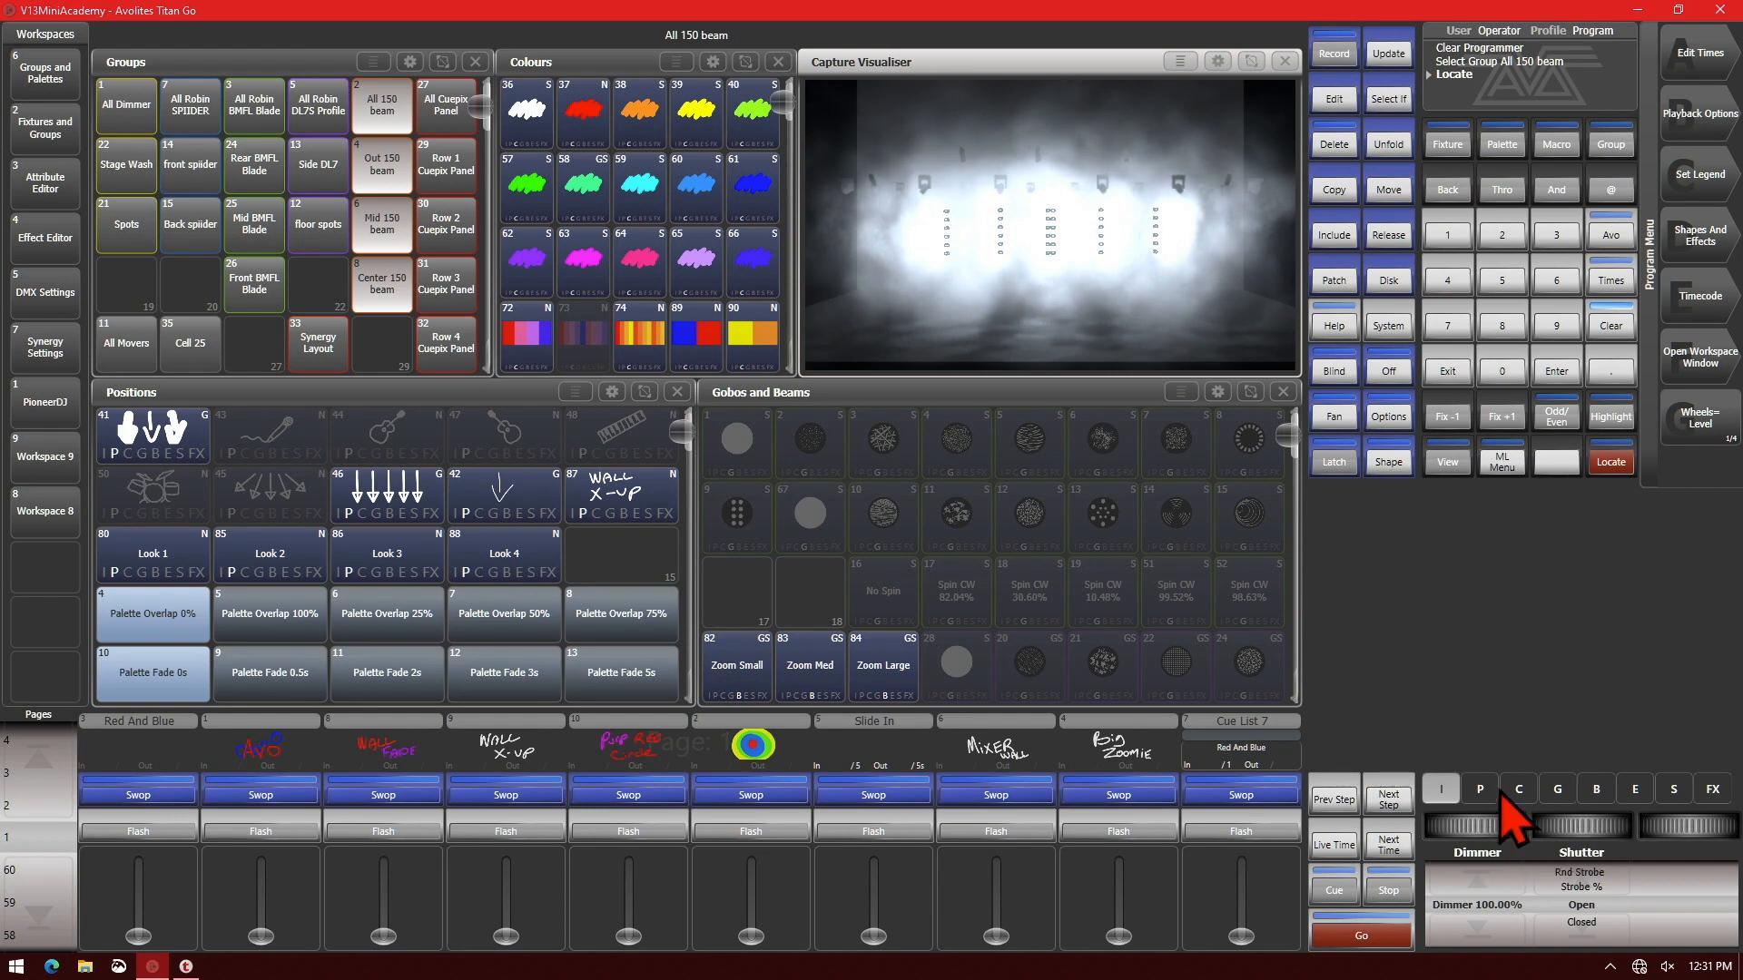
{"action": "left_click", "coordinate": [1479, 788]}
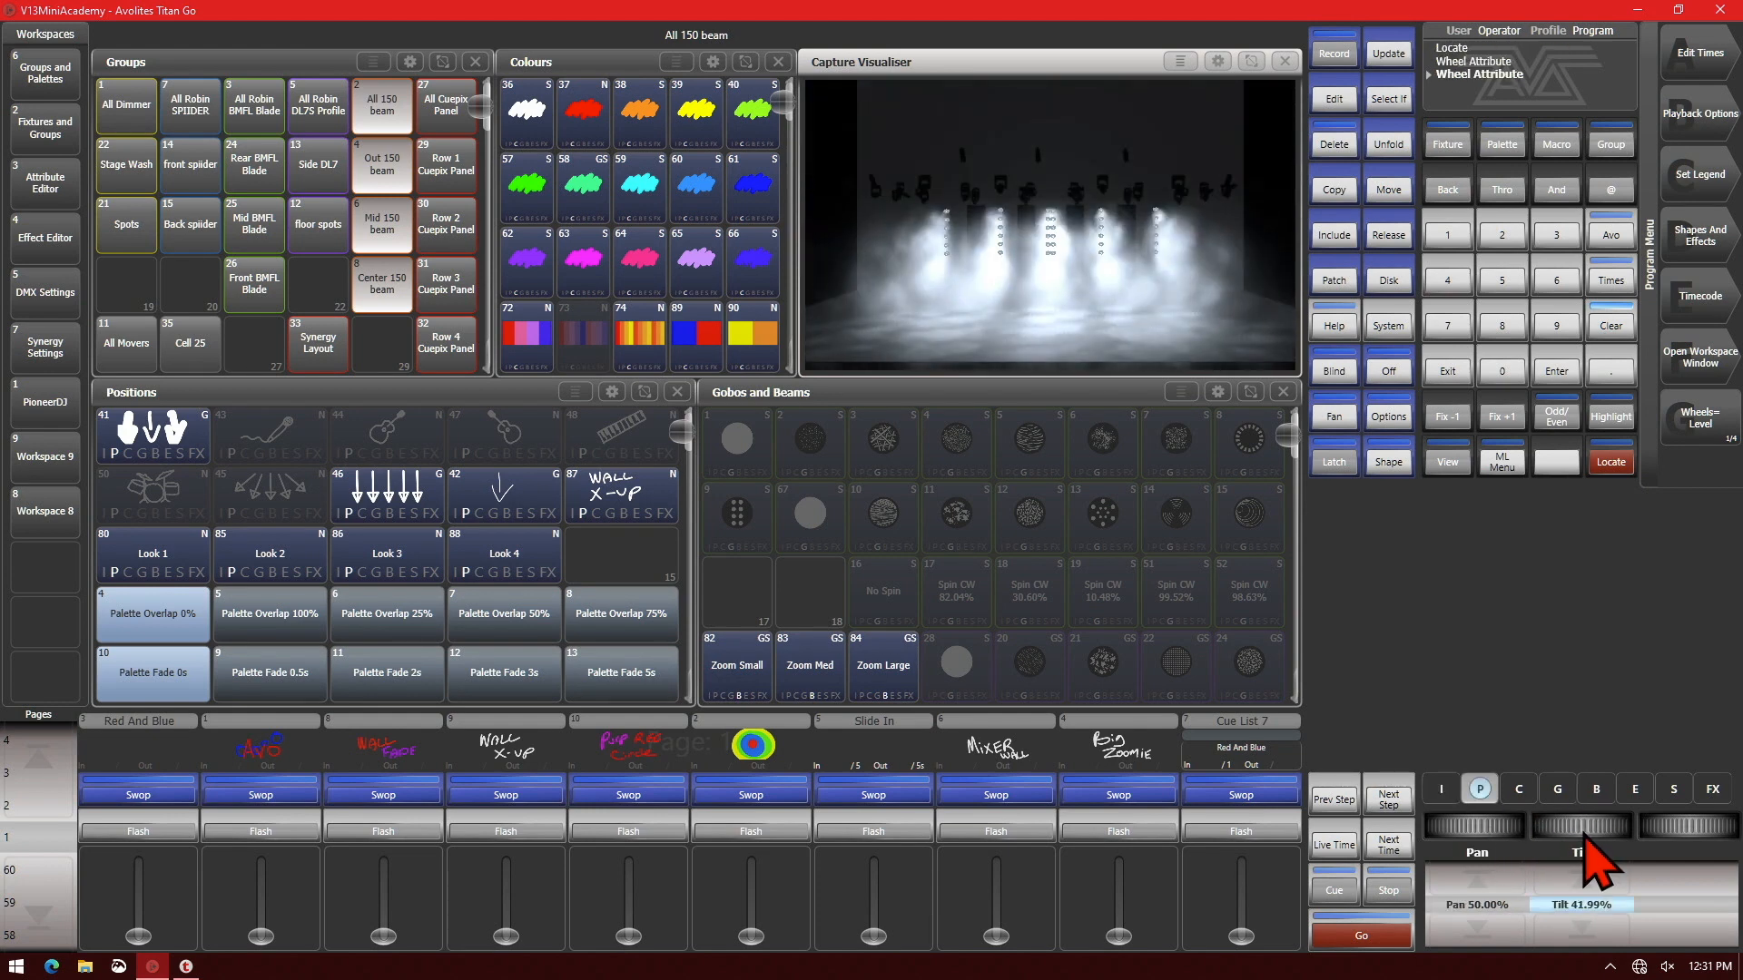
{"action": "left_click_drag", "start_coordinate": [1581, 827], "coordinate": [1580, 877]}
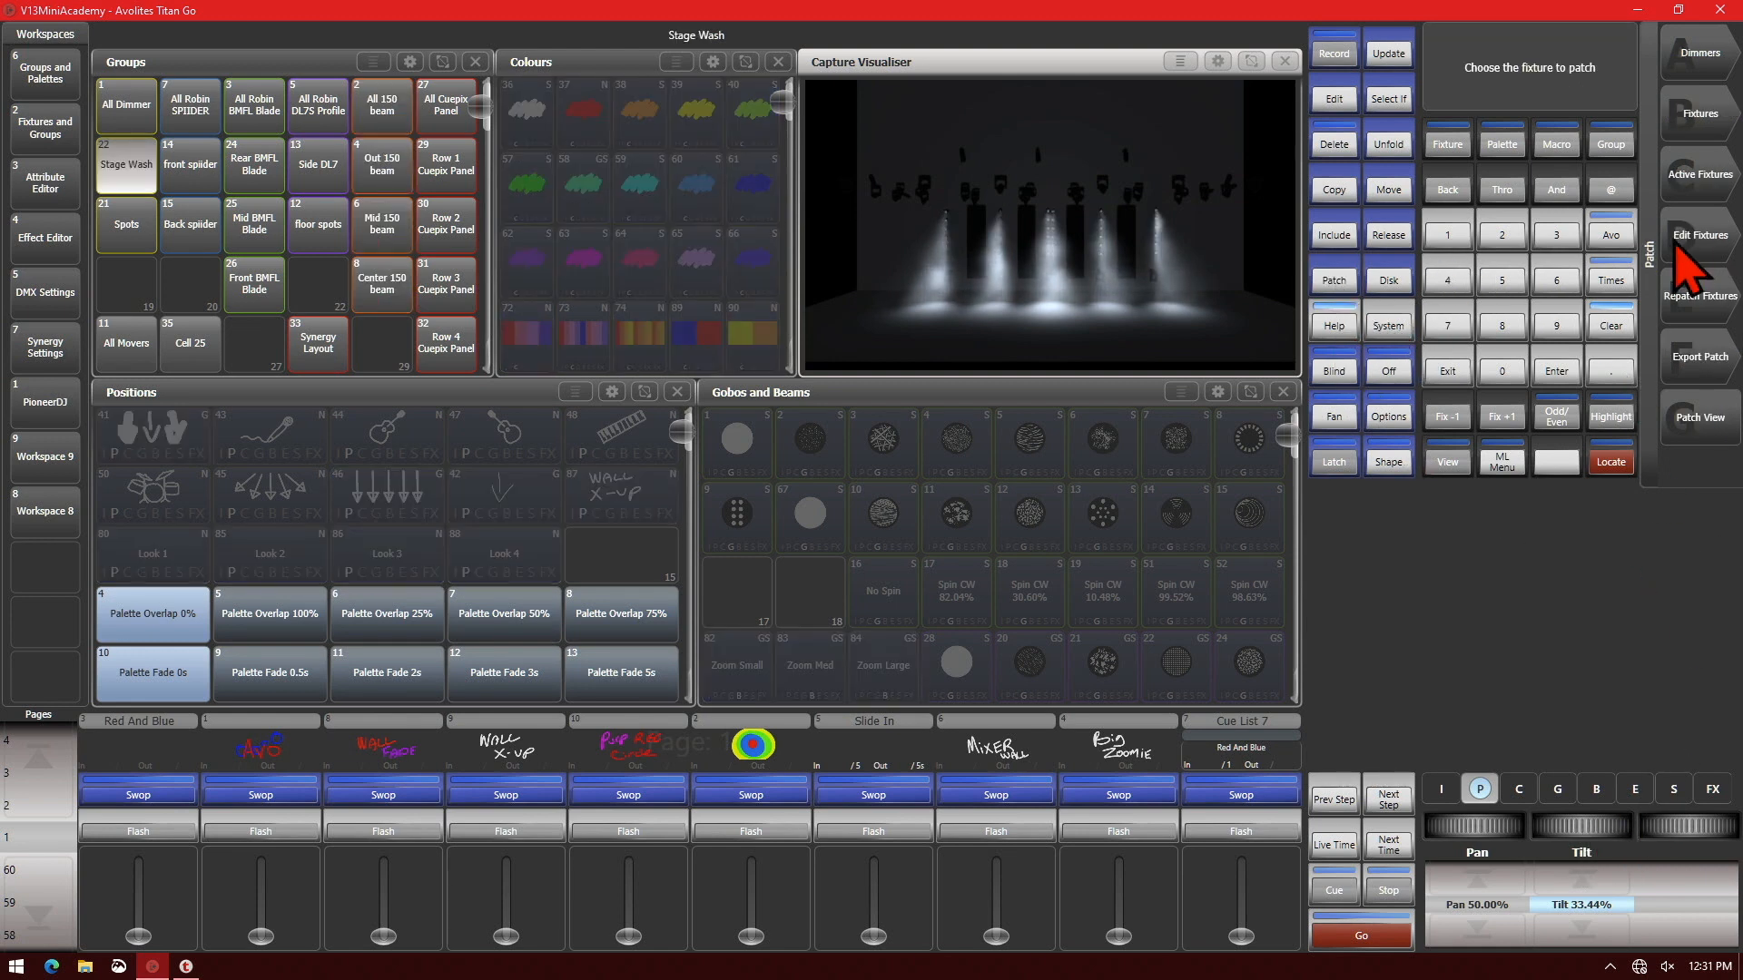
Set a 33.44 tilt lower limit on the beams and test by tilting up
{"action": "left_click", "coordinate": [1698, 238]}
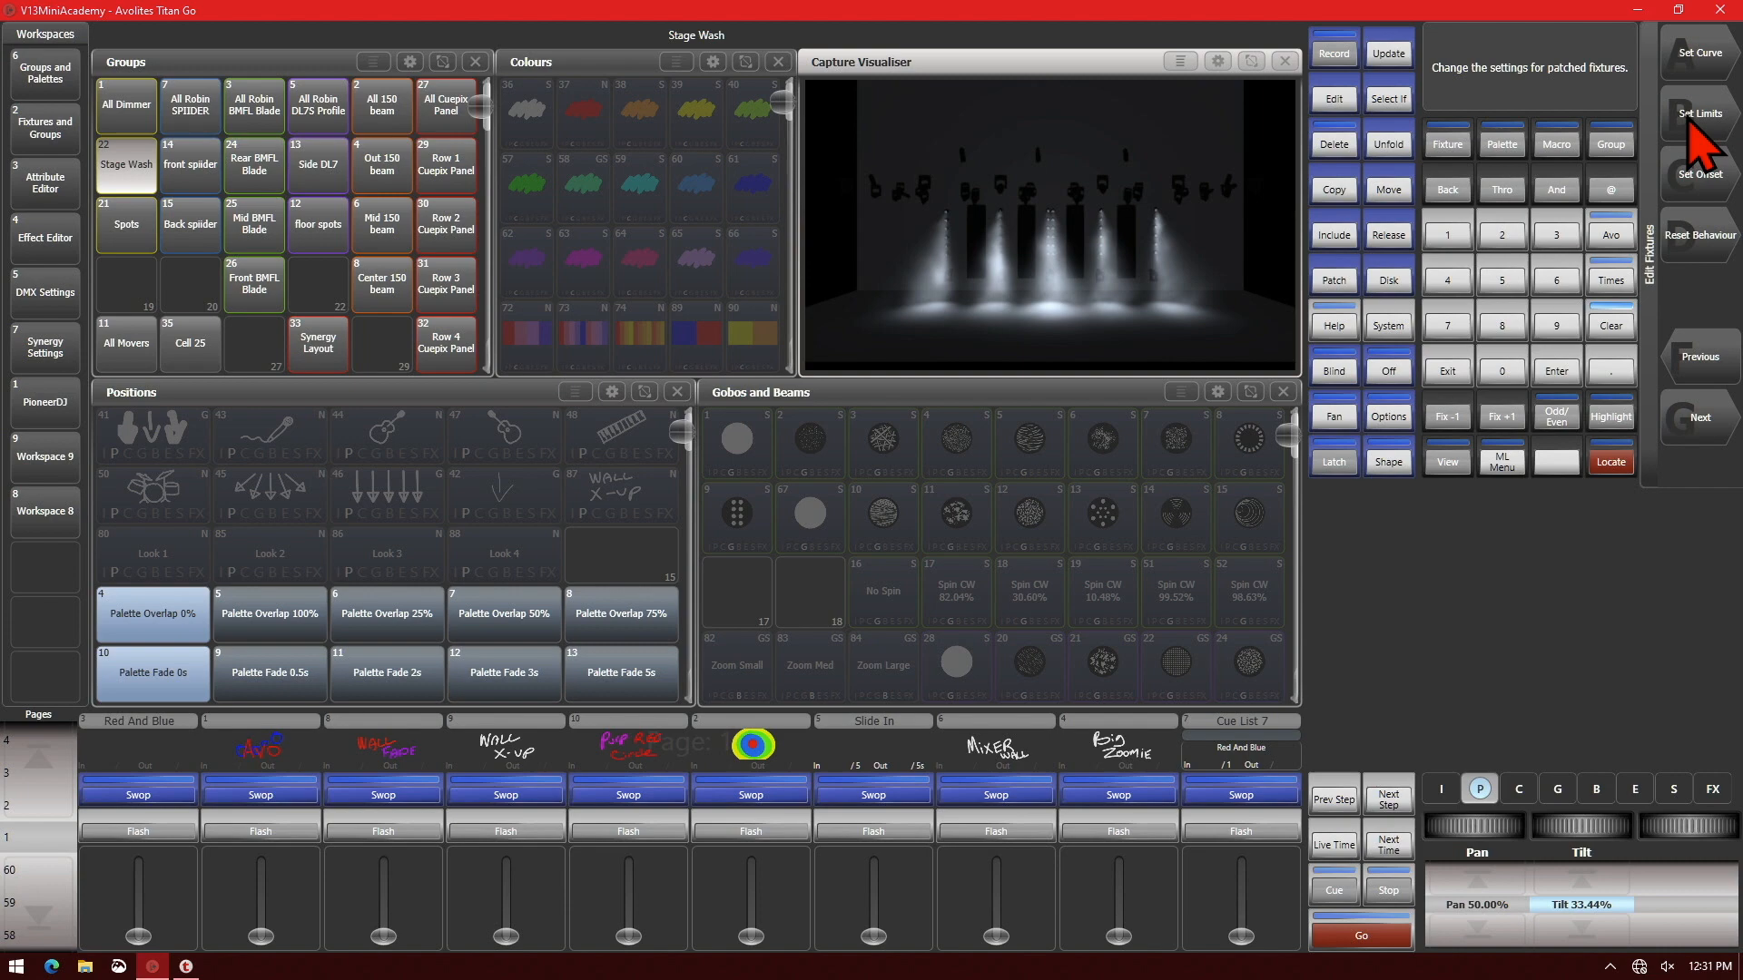
{"action": "left_click", "coordinate": [1699, 112]}
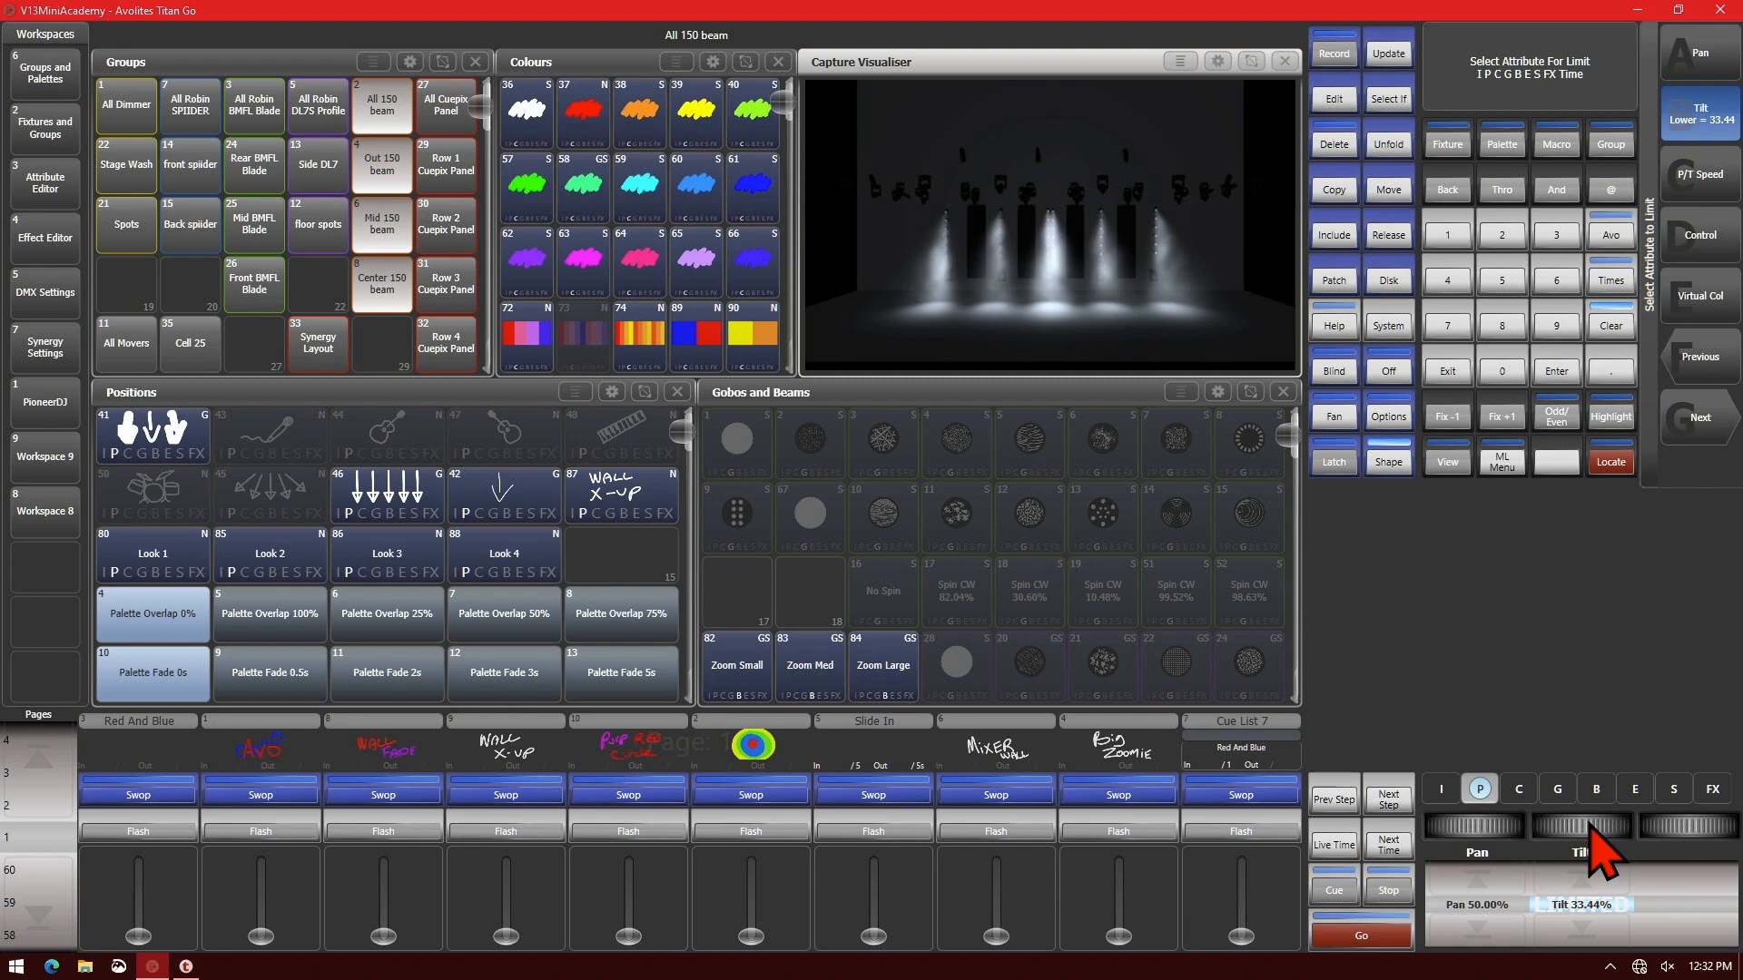
{"action": "left_click_drag", "start_coordinate": [1579, 828], "coordinate": [1579, 801]}
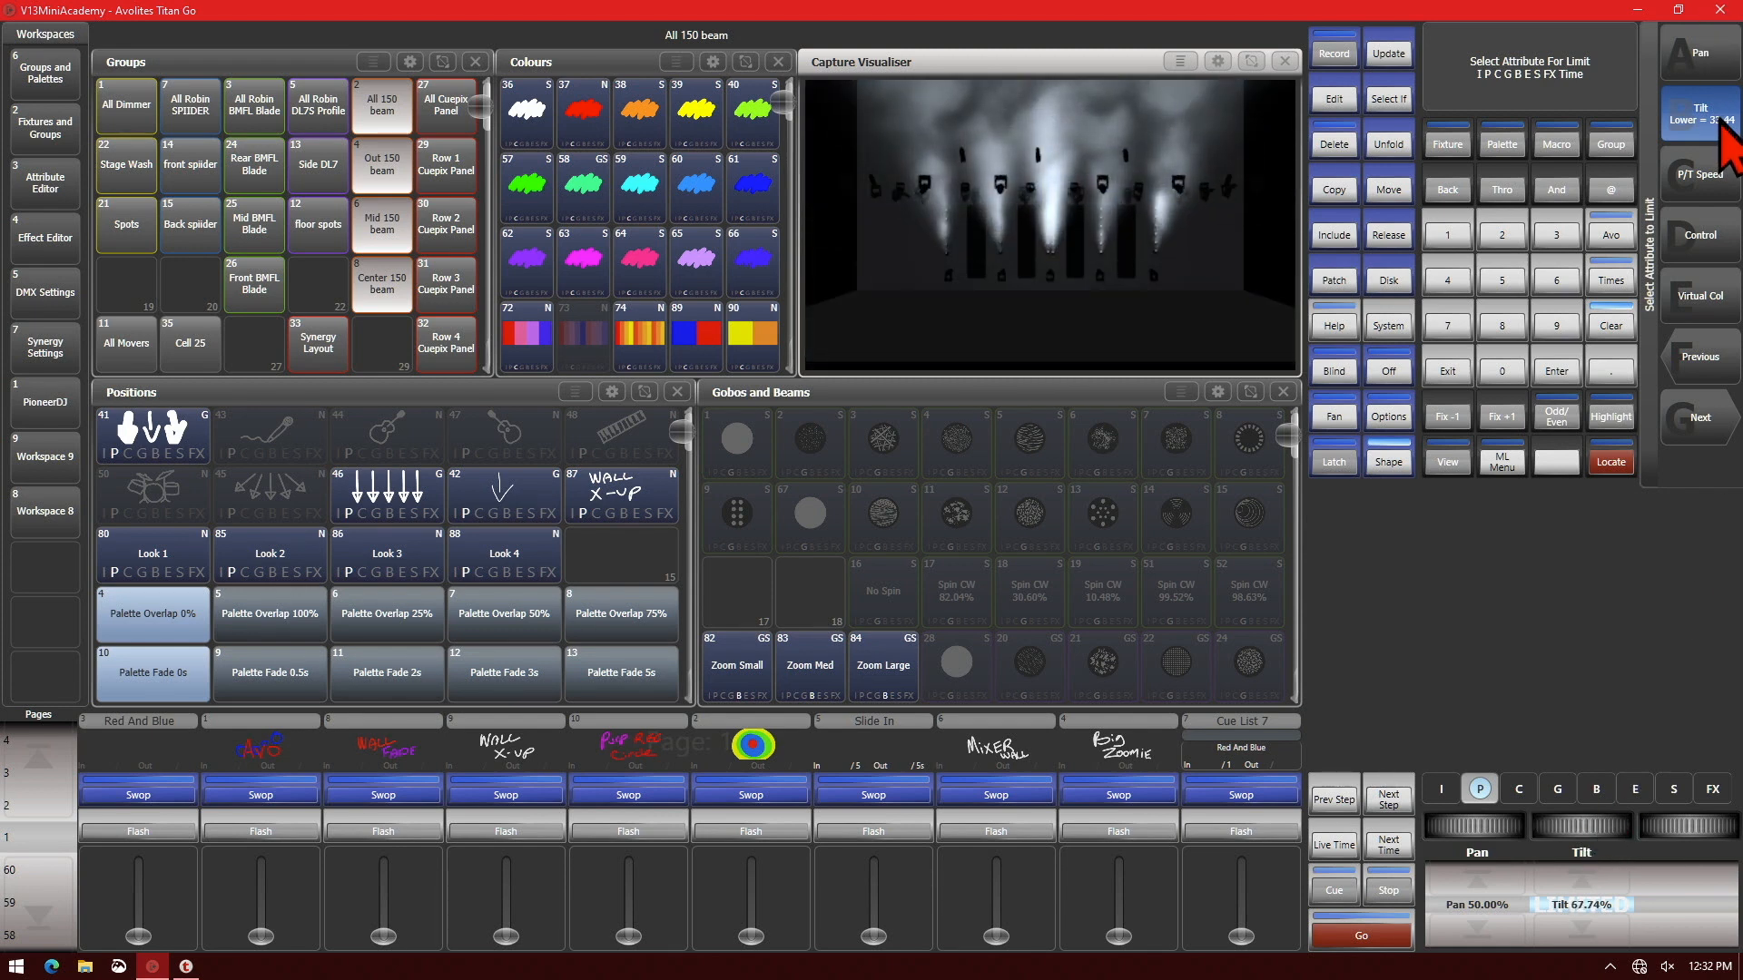
{"action": "left_click", "coordinate": [1699, 113]}
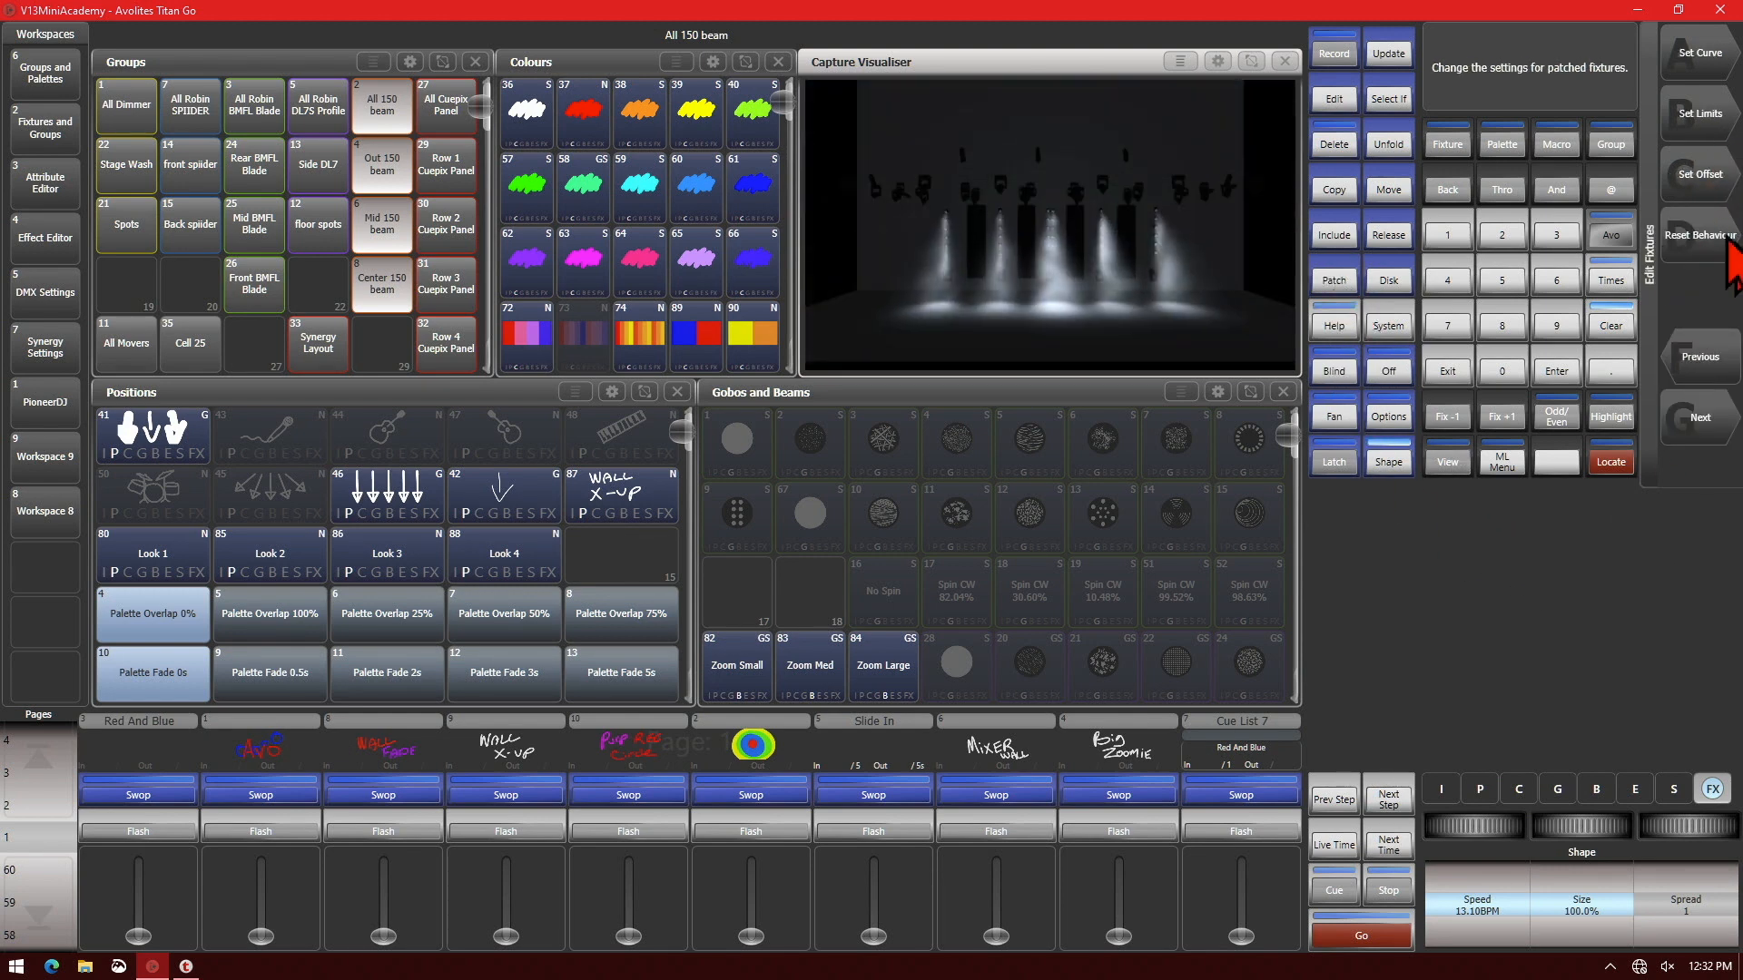
Request a behaviour reset for the All 150 beam fixtures
{"action": "left_click", "coordinate": [1697, 234]}
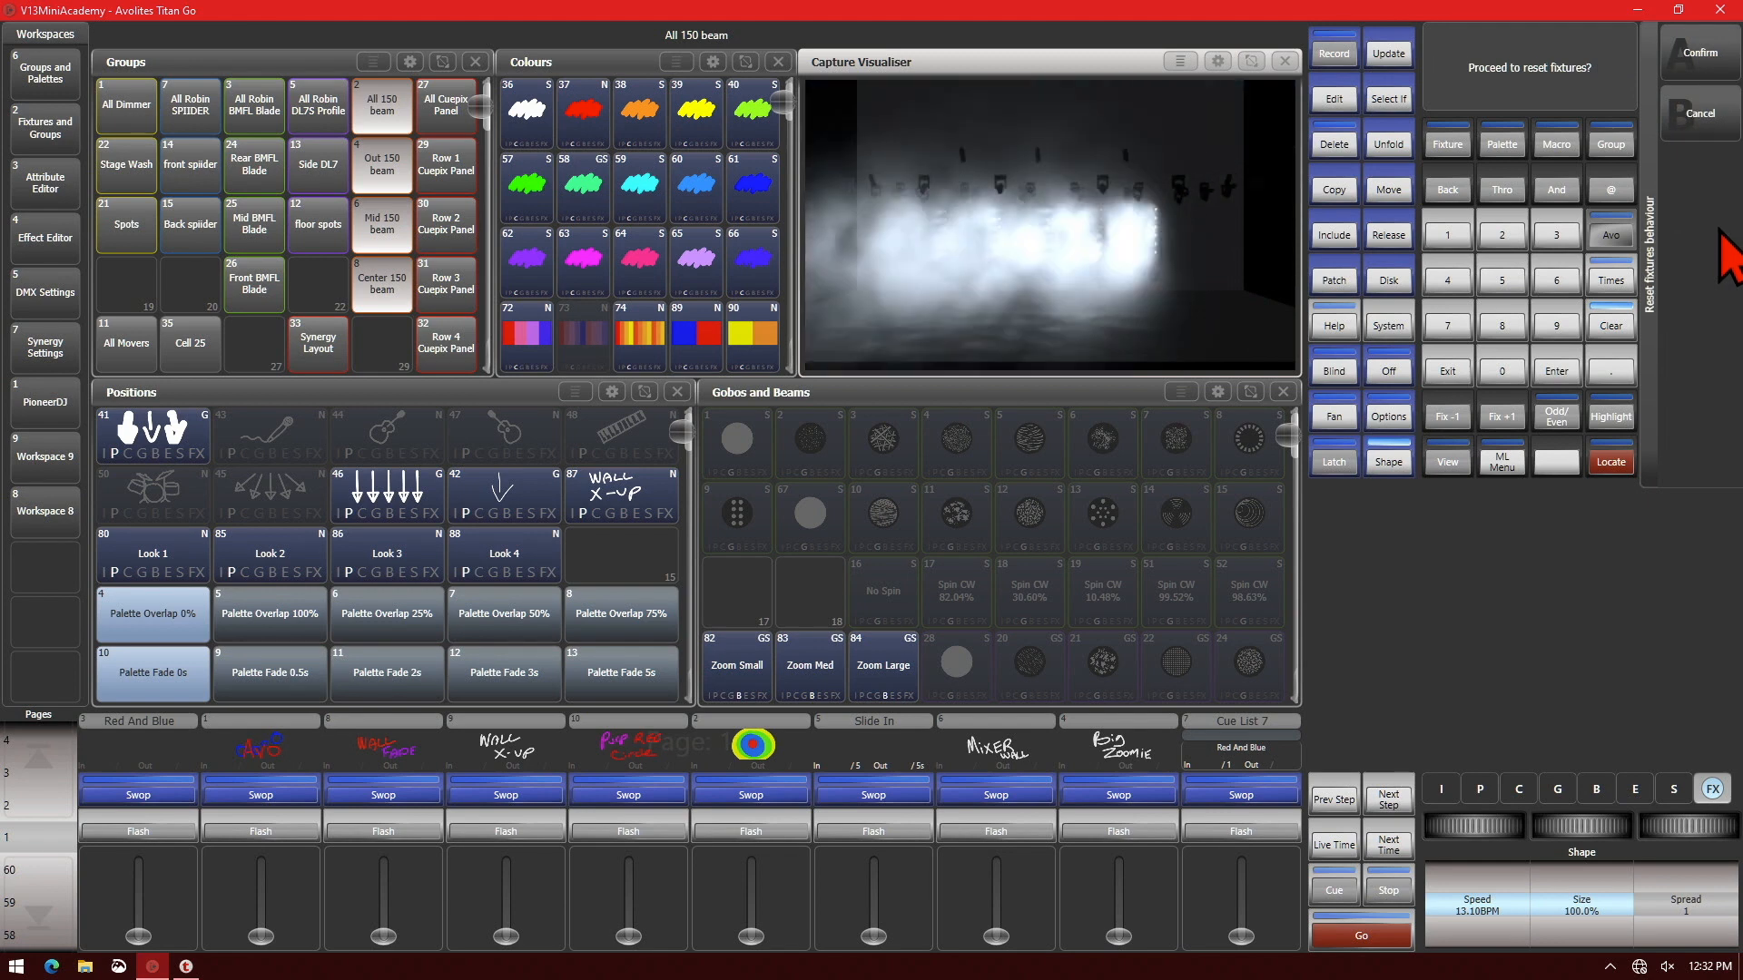